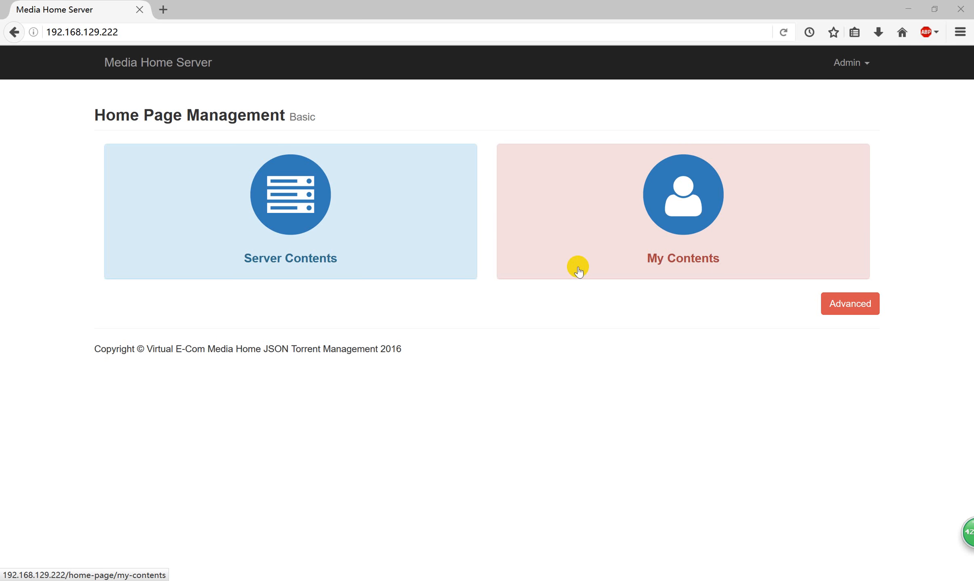
pyautogui.moveTo(193, 91)
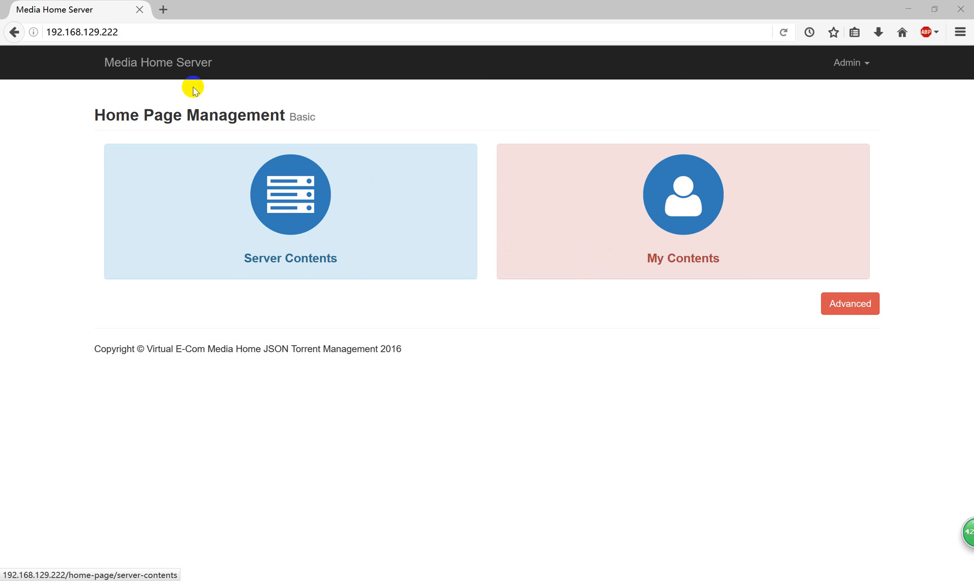
pyautogui.moveTo(139, 108)
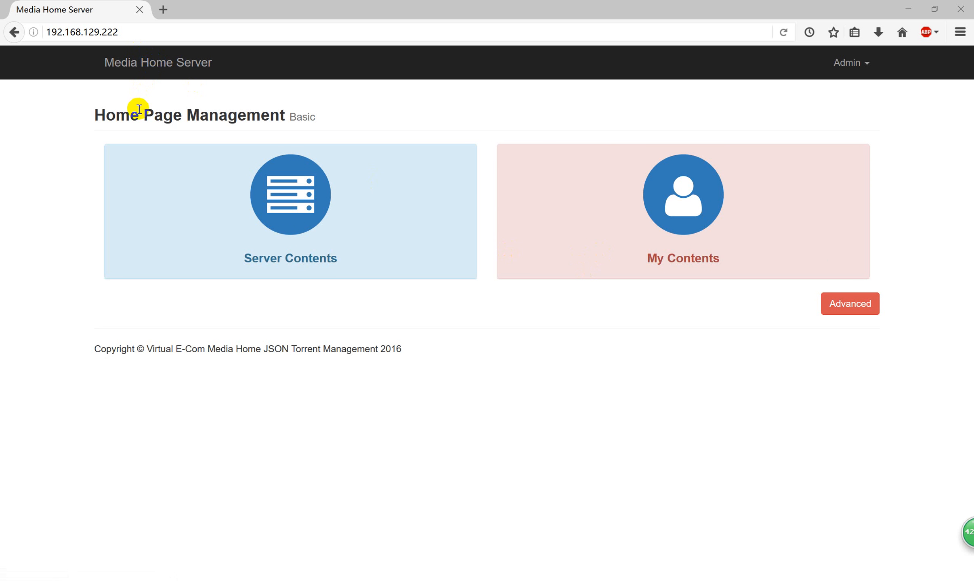
pyautogui.moveTo(215, 118)
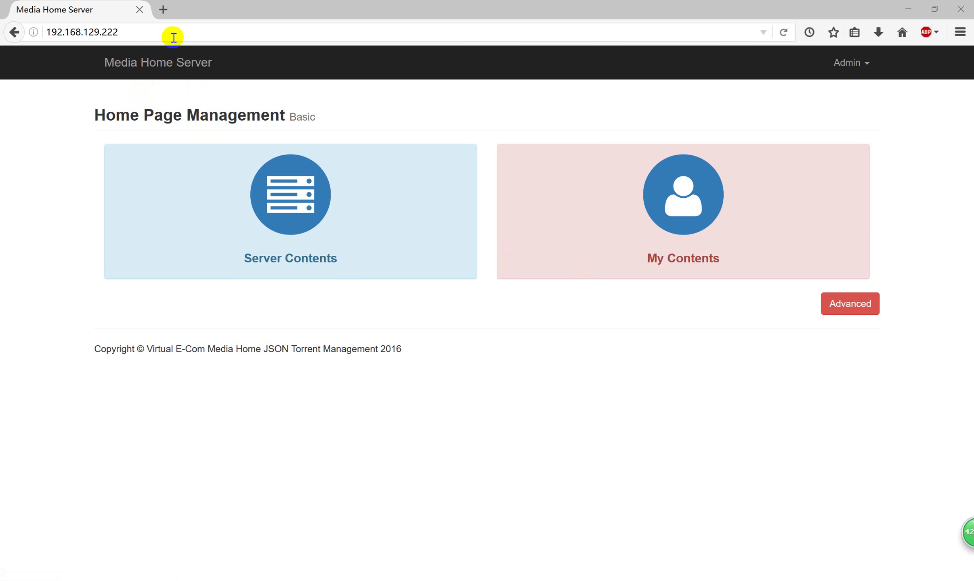
# Step: Open Server Contents, then Movies, and scroll through the Movies Management table
pyautogui.click(81, 31)
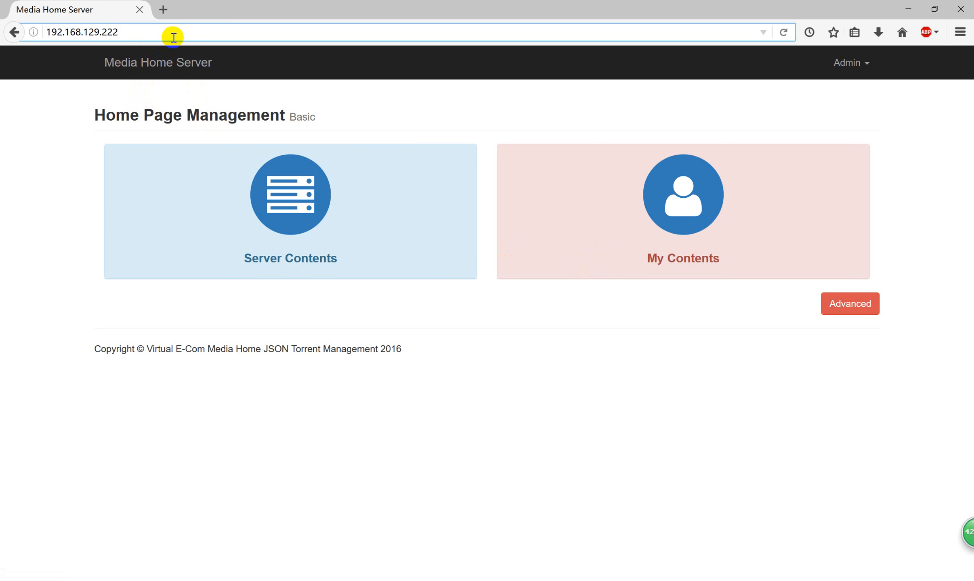
pyautogui.moveTo(235, 204)
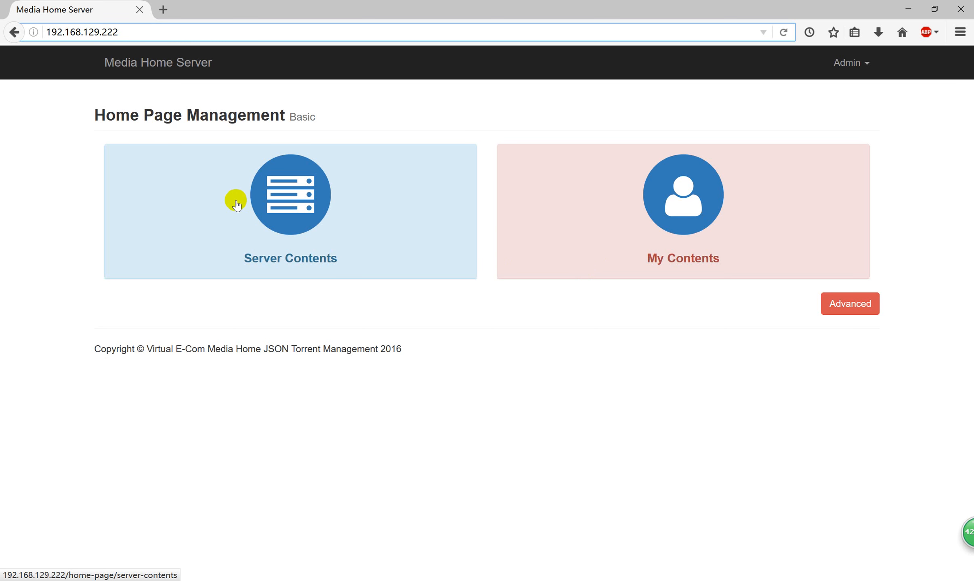
pyautogui.moveTo(615, 208)
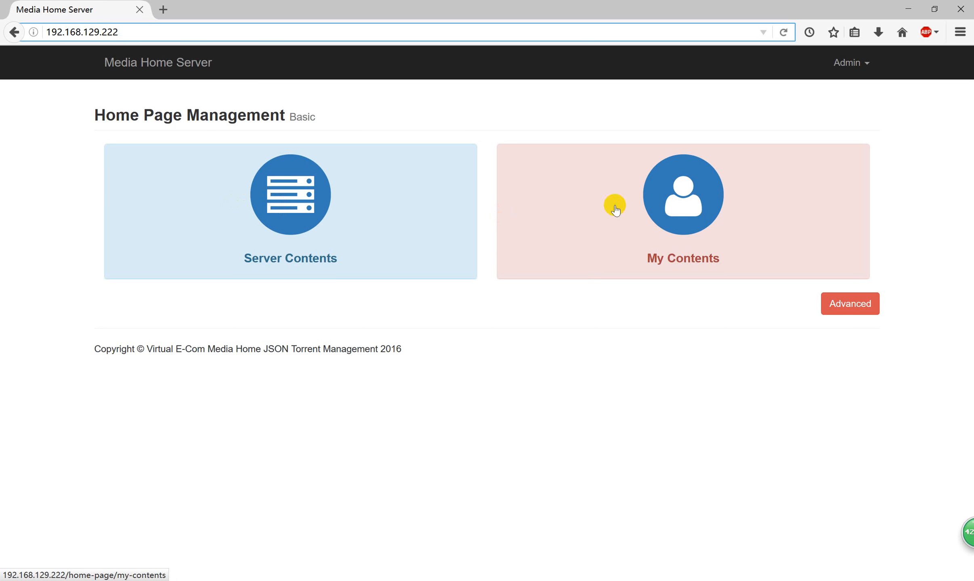
pyautogui.moveTo(355, 246)
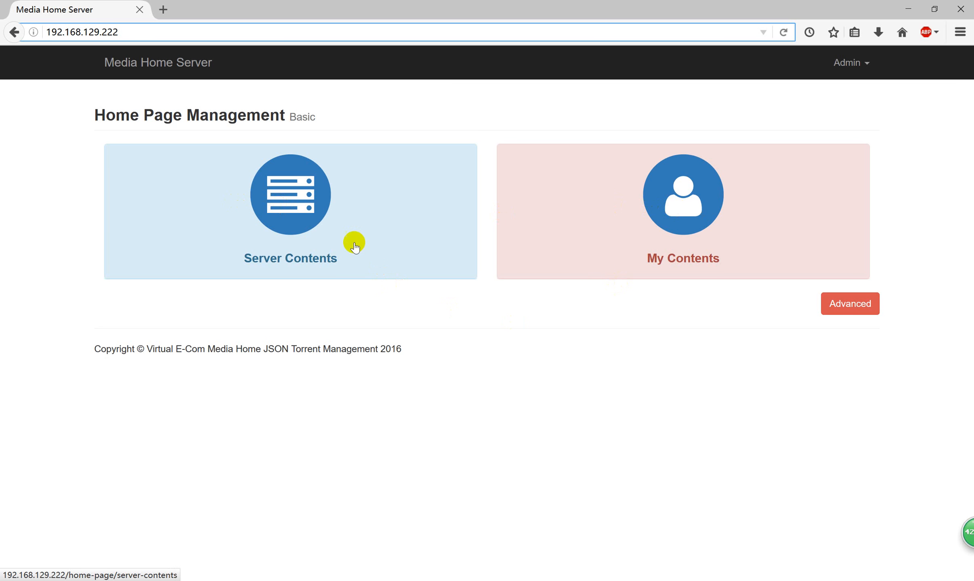
pyautogui.click(289, 195)
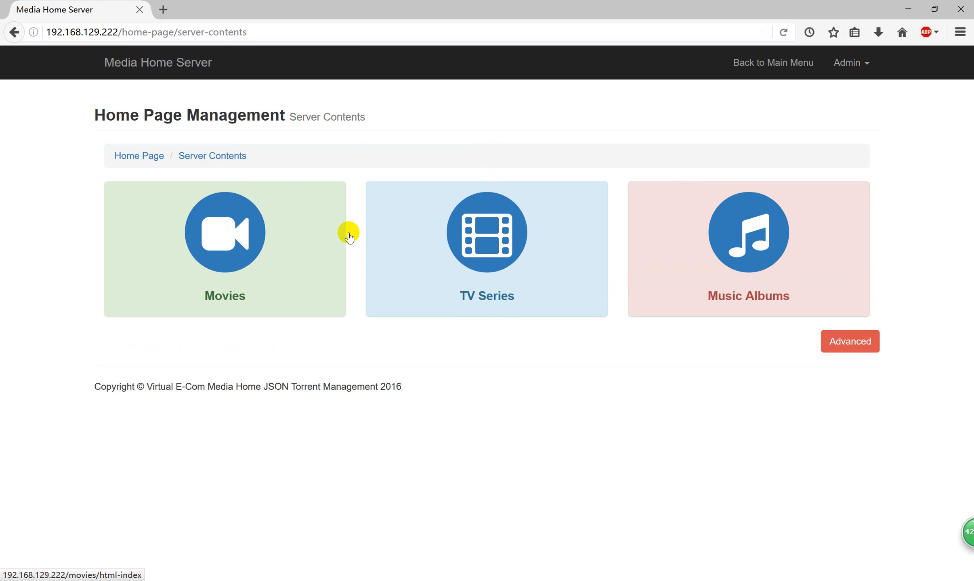
pyautogui.moveTo(365, 231)
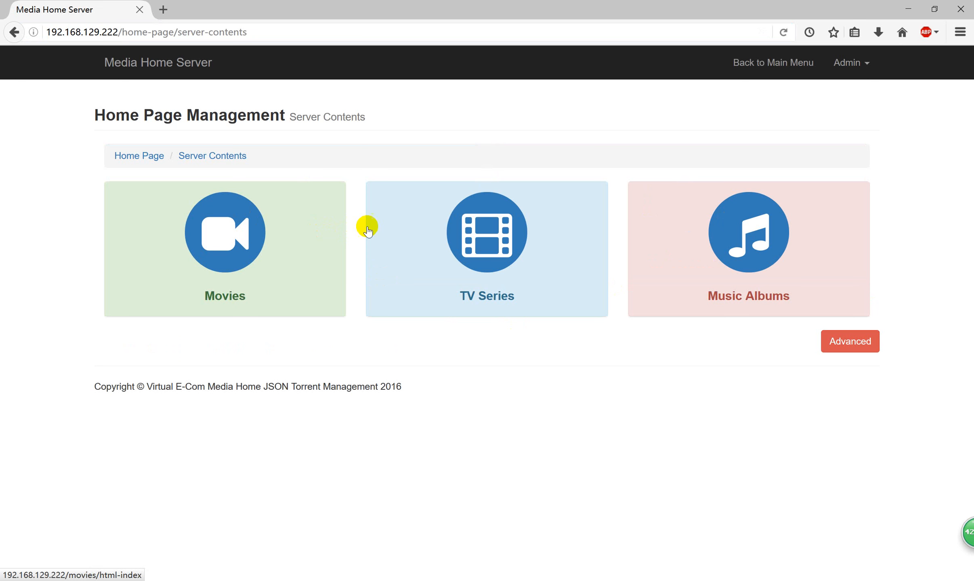
pyautogui.moveTo(853, 256)
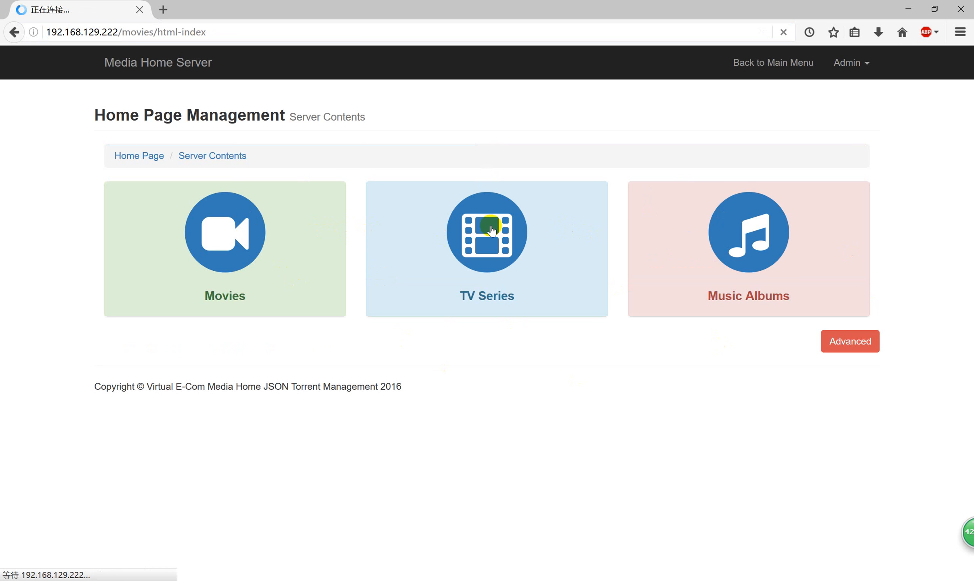
pyautogui.click(224, 232)
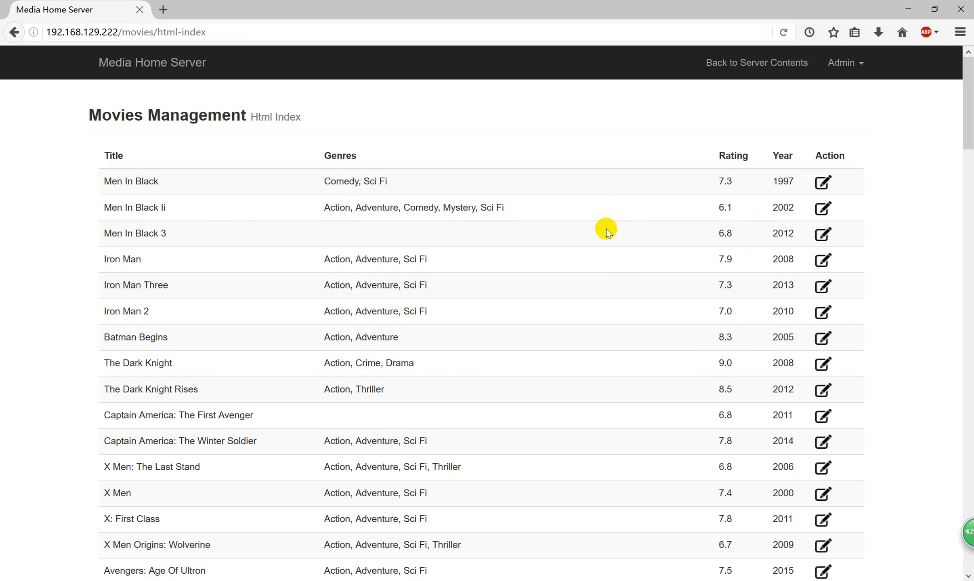
pyautogui.scroll(-3)
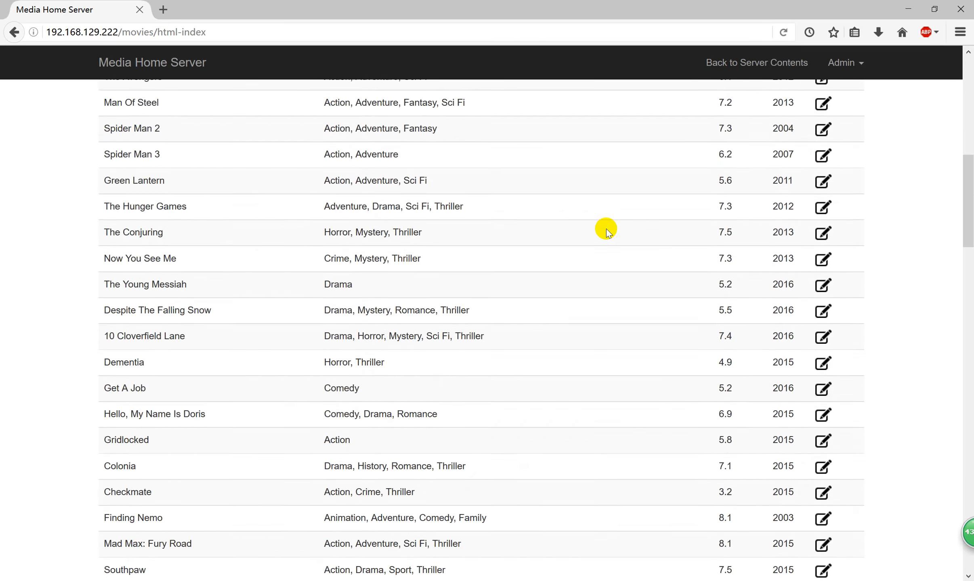
pyautogui.scroll(-3)
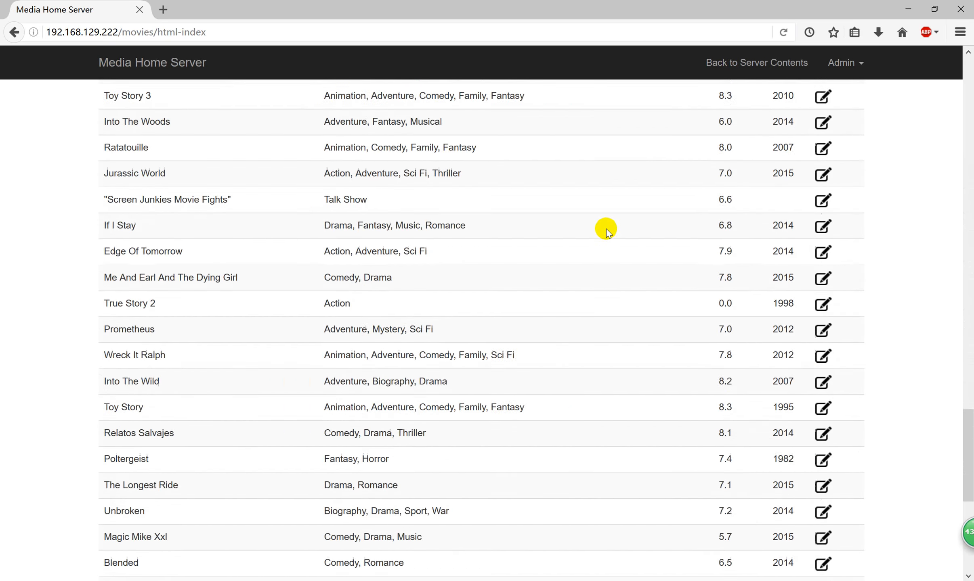
pyautogui.scroll(3)
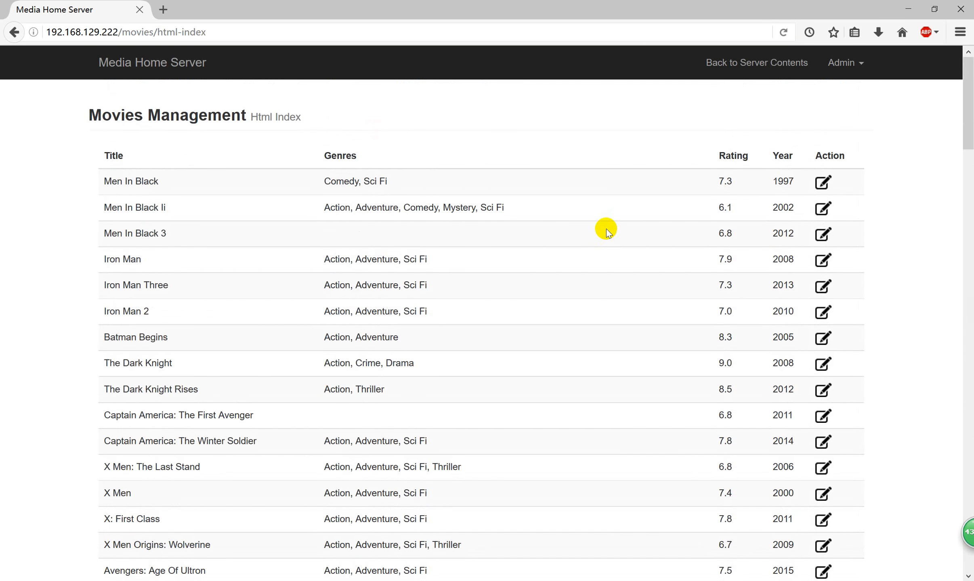
pyautogui.moveTo(823, 181)
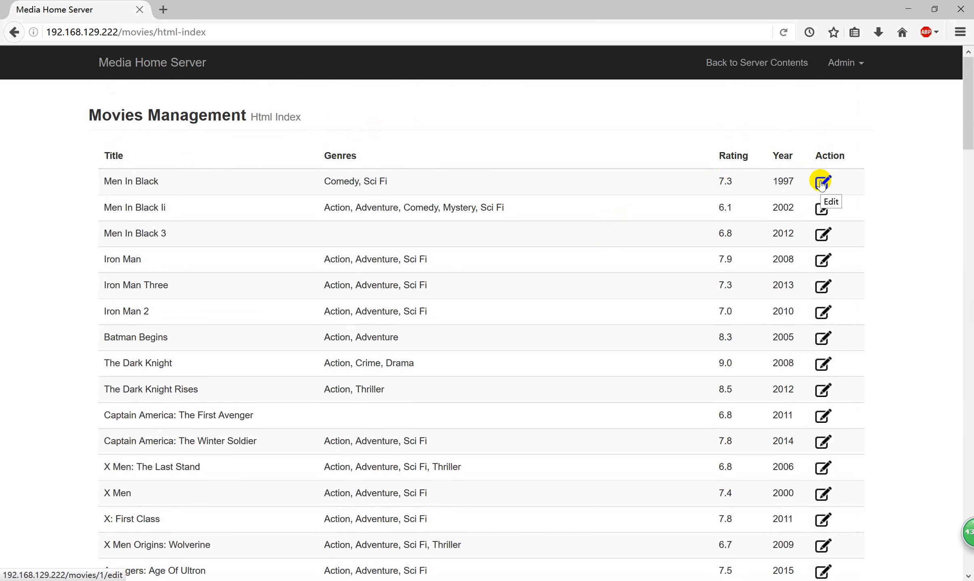
pyautogui.click(823, 181)
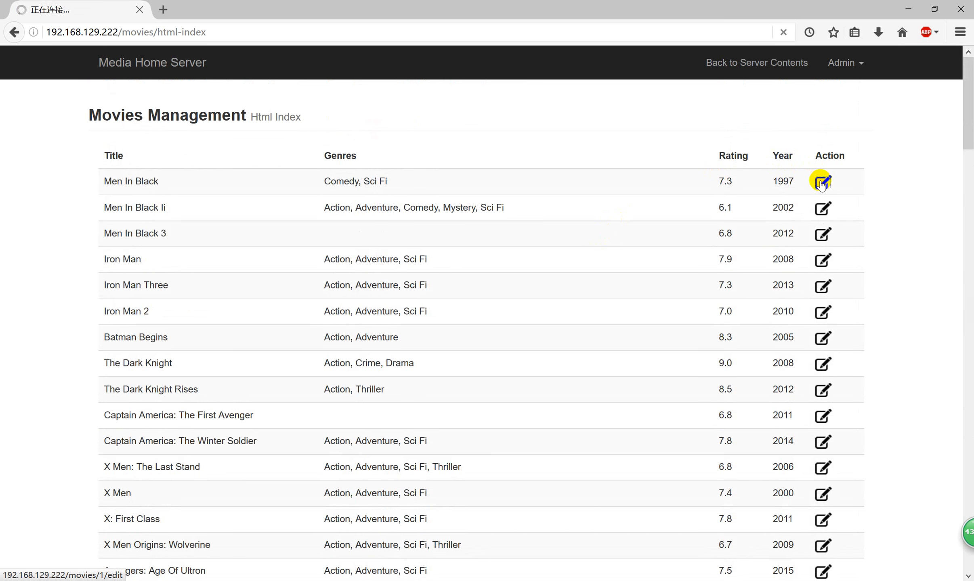
pyautogui.click(822, 180)
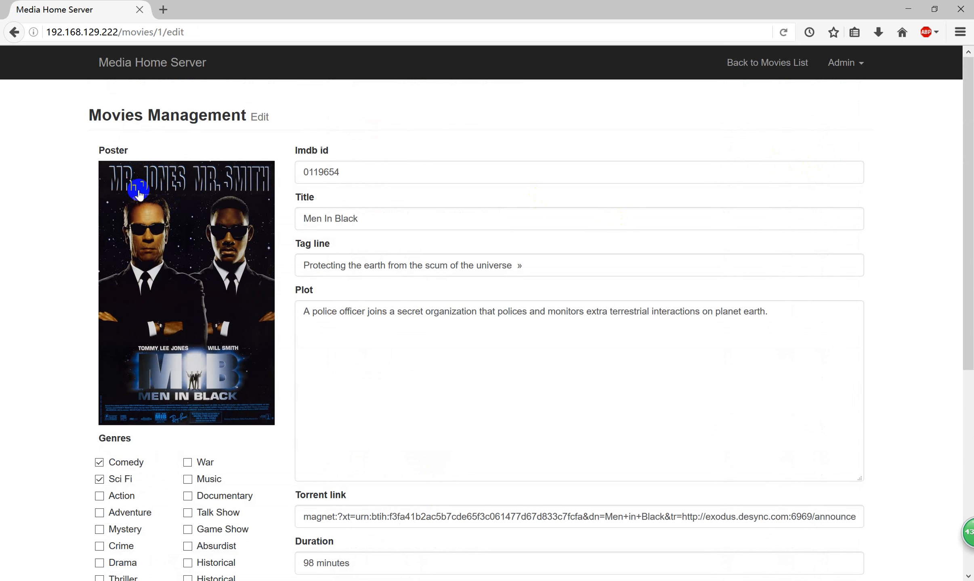
pyautogui.moveTo(177, 284)
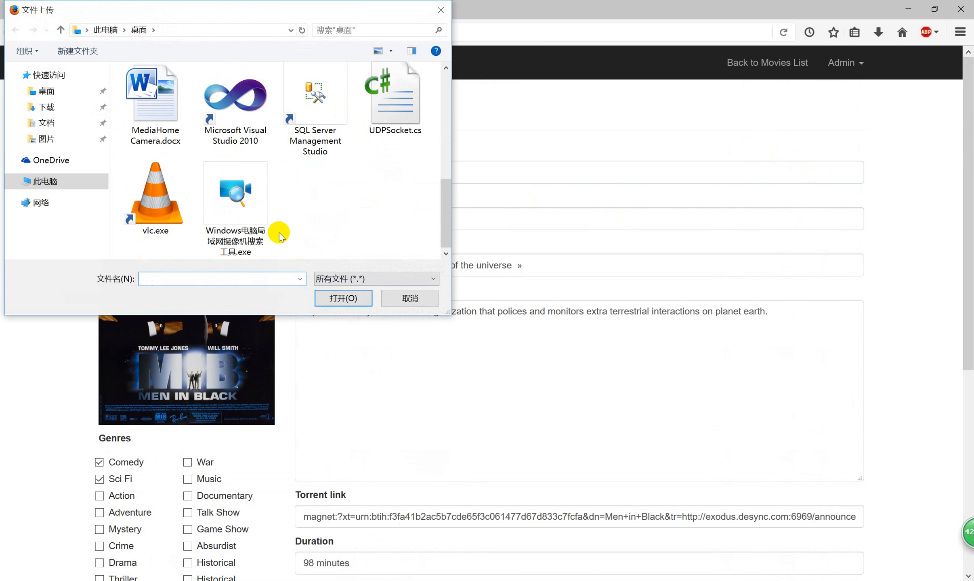
pyautogui.click(408, 298)
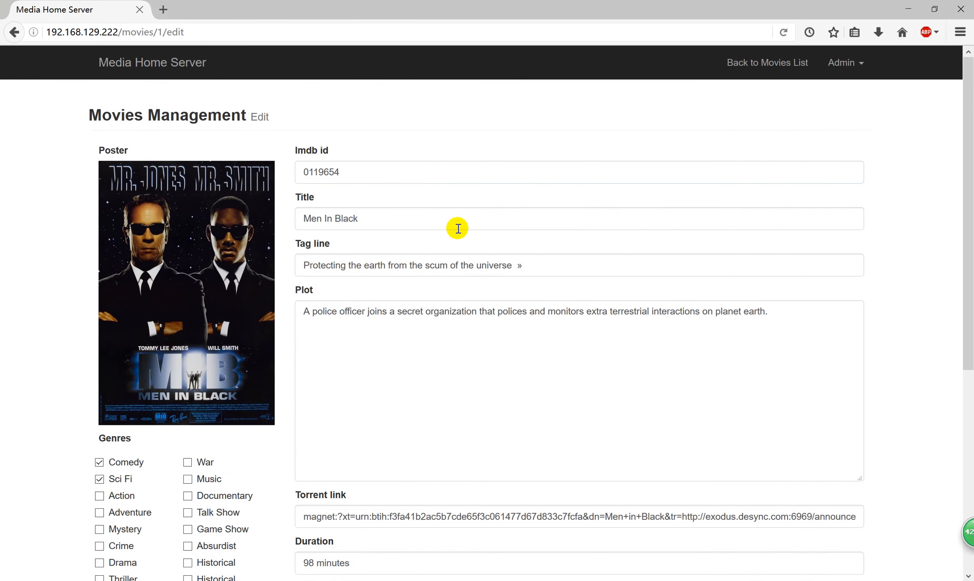
pyautogui.scroll(-3)
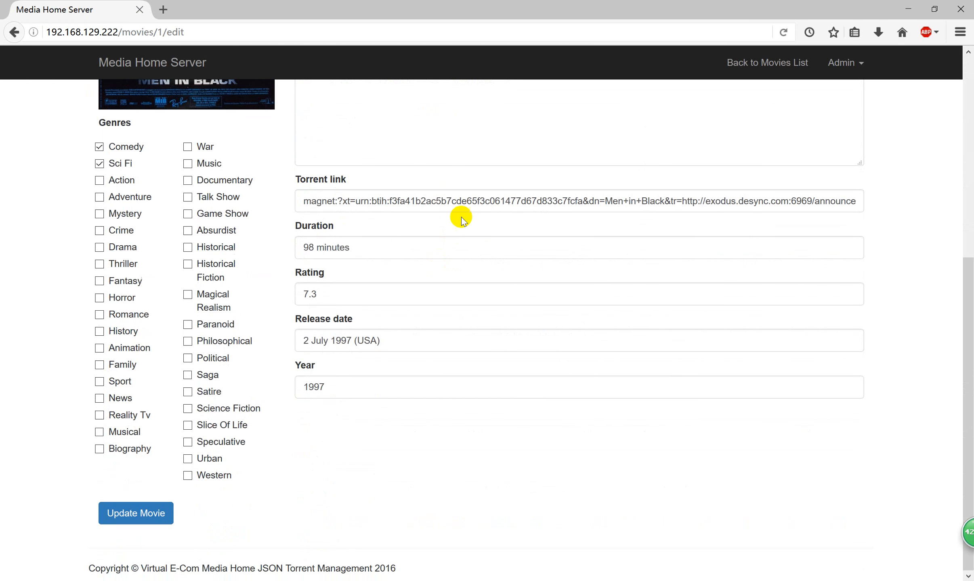
pyautogui.click(464, 201)
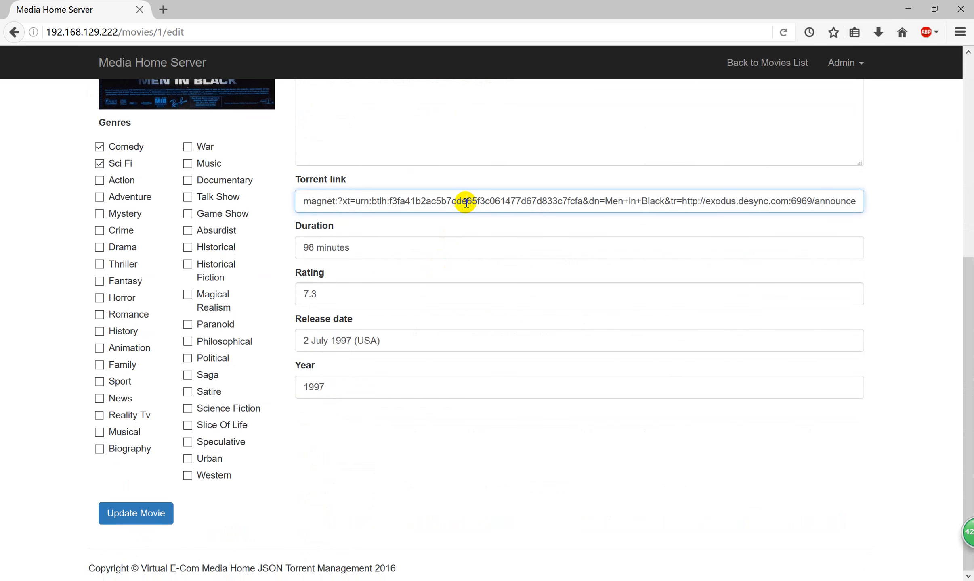
pyautogui.scroll(3)
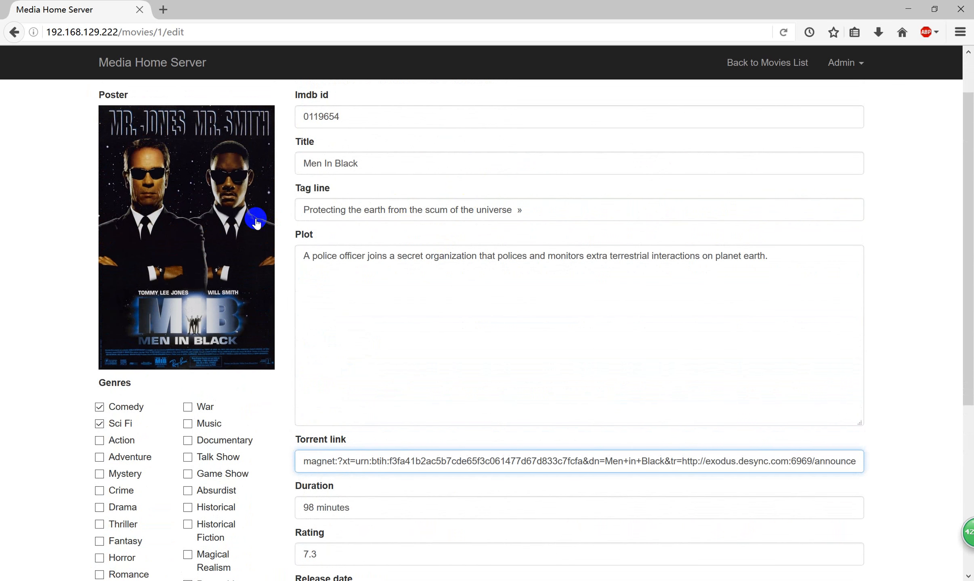
pyautogui.scroll(-3)
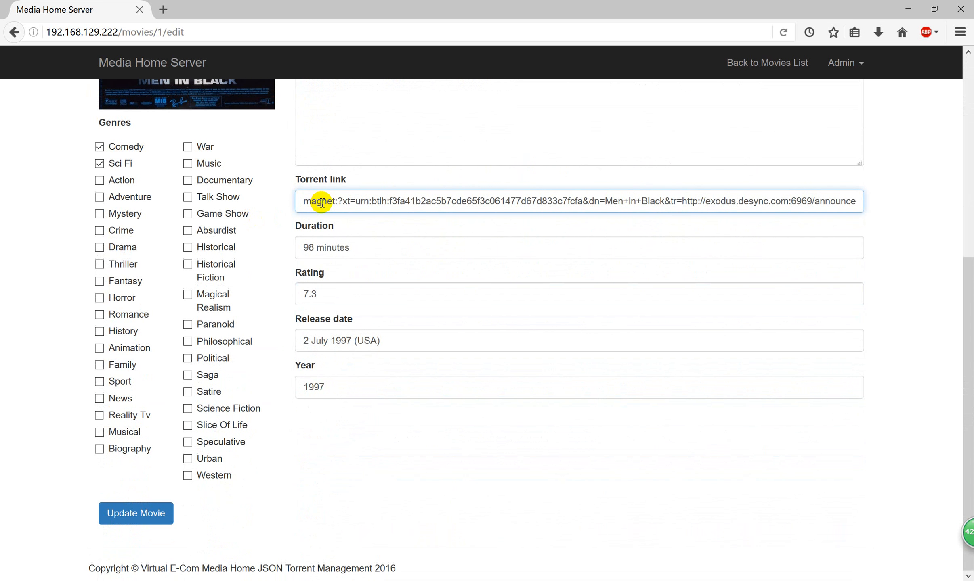
pyautogui.scroll(3)
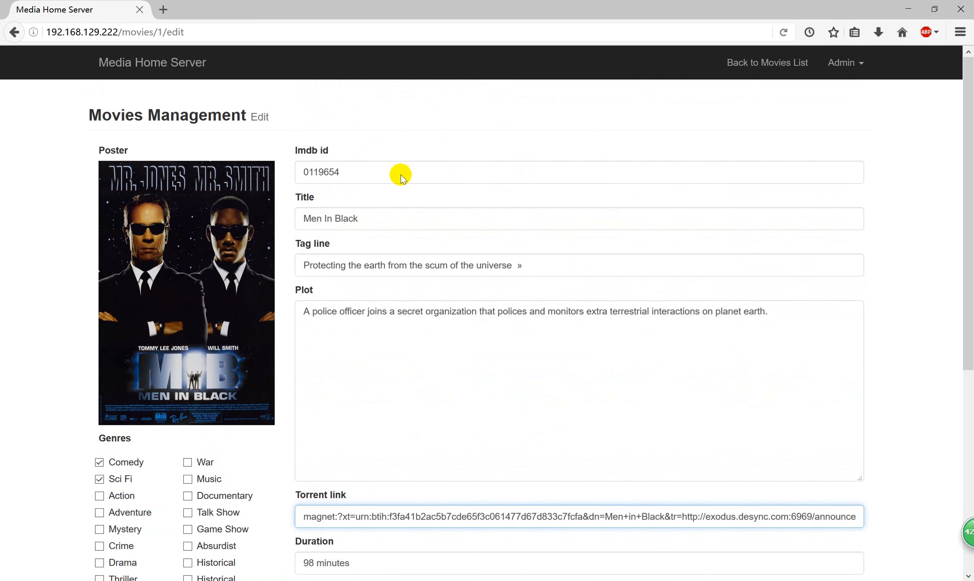
pyautogui.click(766, 62)
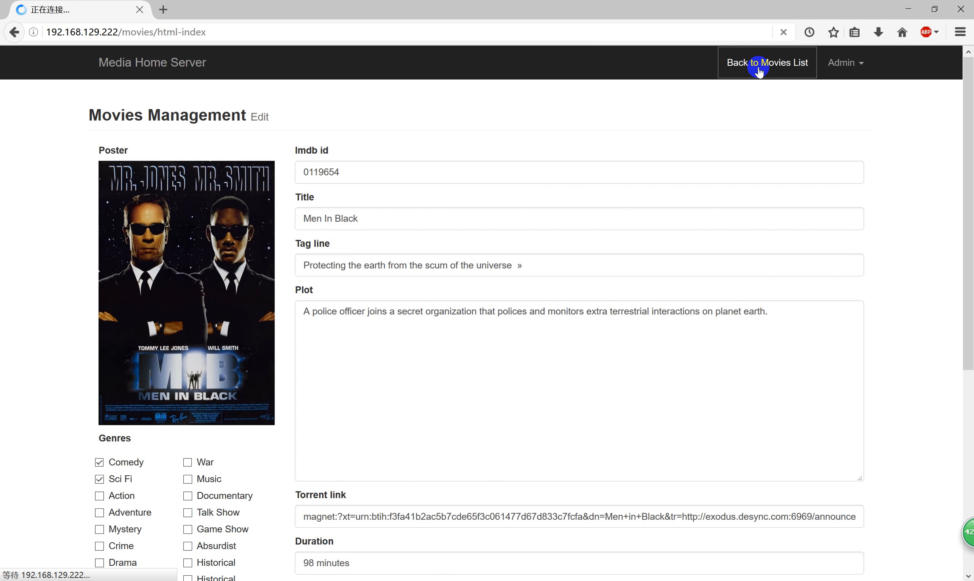
# Step: Reopen the TV series list, open Sherlock's edit page, then return to the series list
pyautogui.click(766, 62)
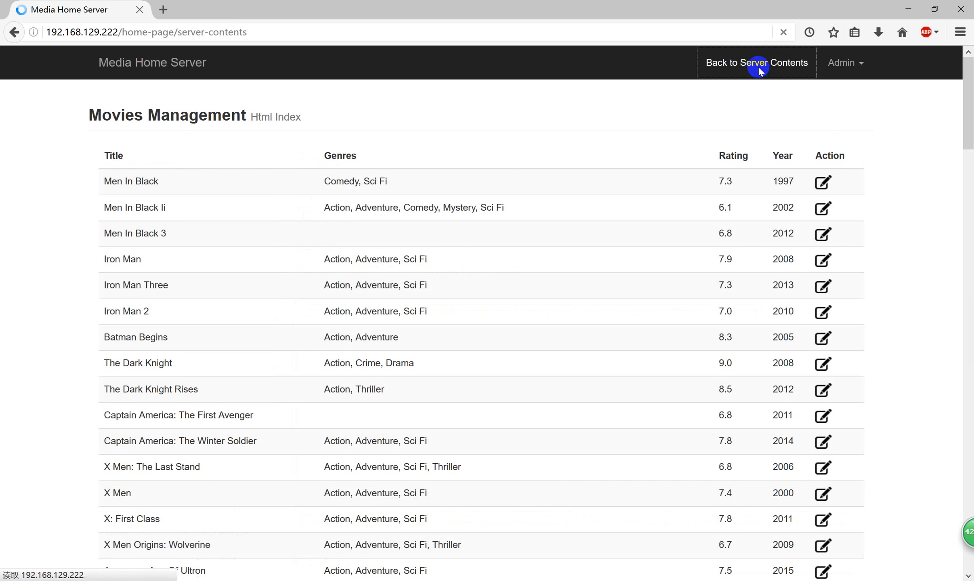
pyautogui.click(757, 62)
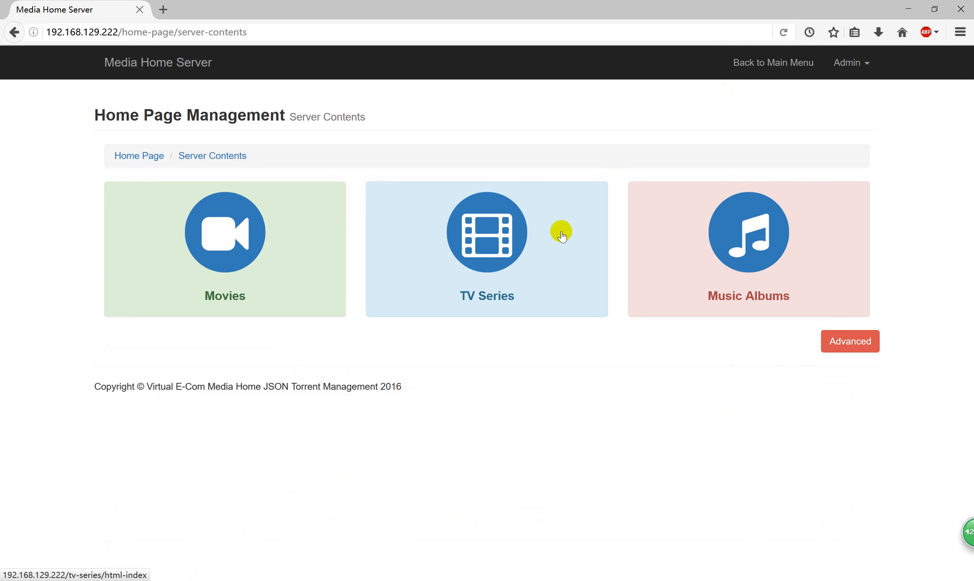
pyautogui.click(486, 249)
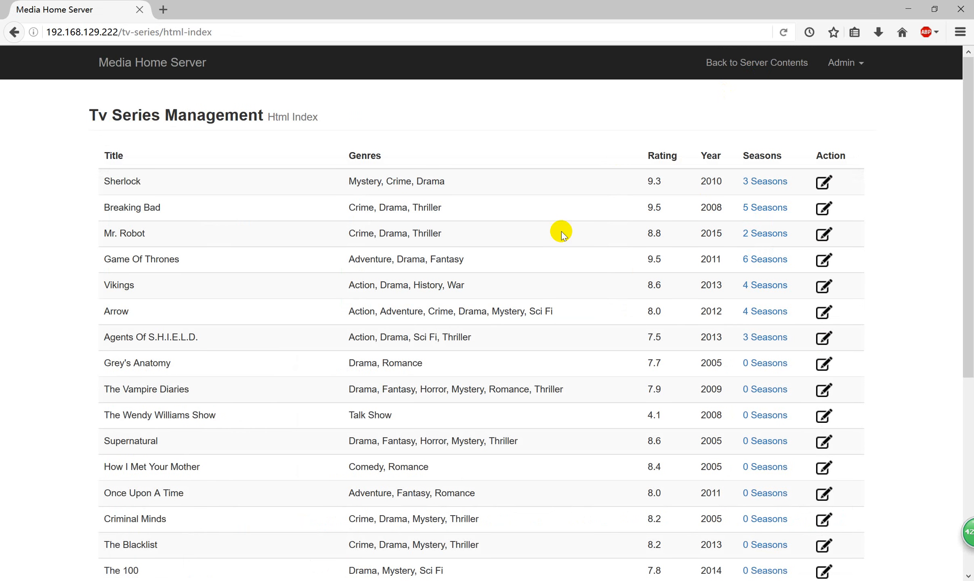
pyautogui.click(824, 181)
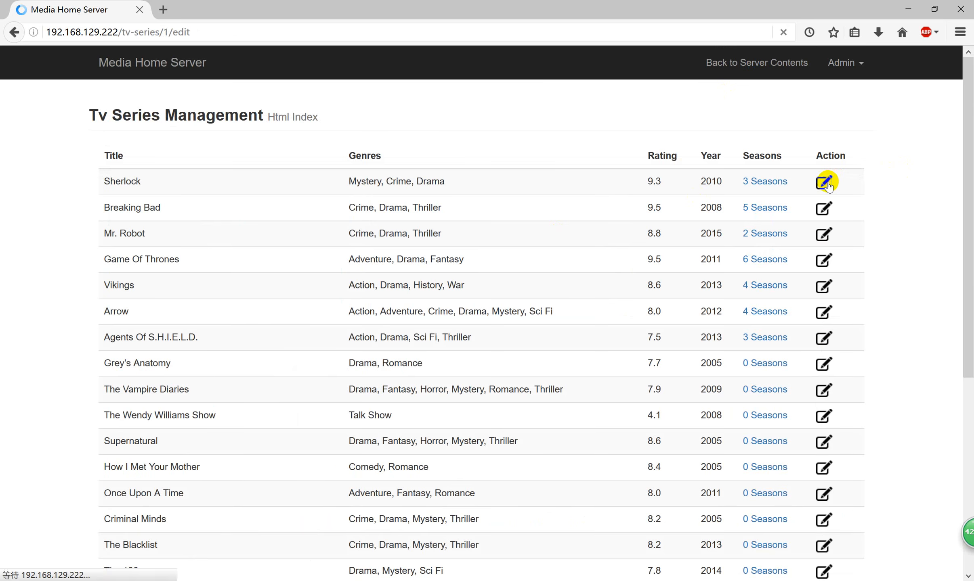
pyautogui.click(825, 181)
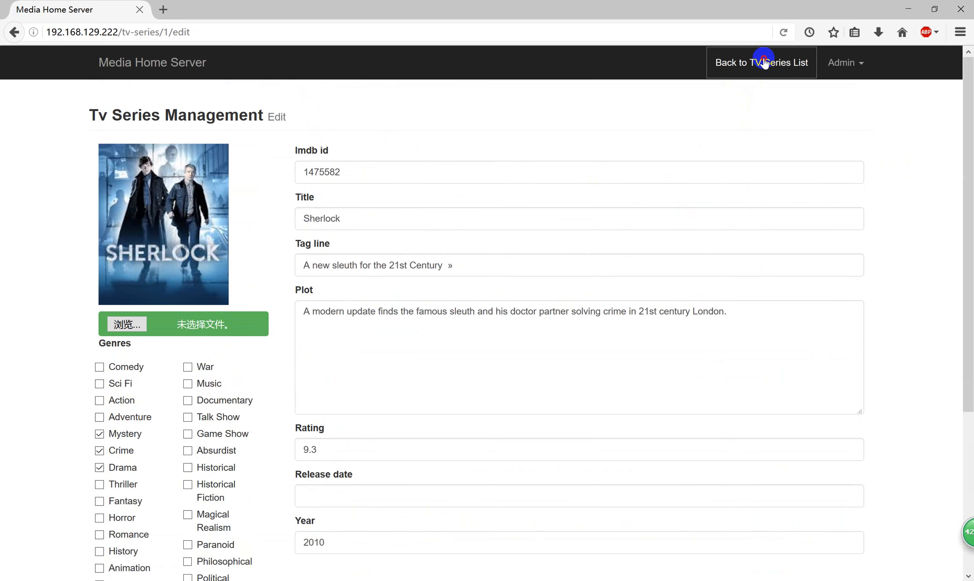
pyautogui.click(760, 63)
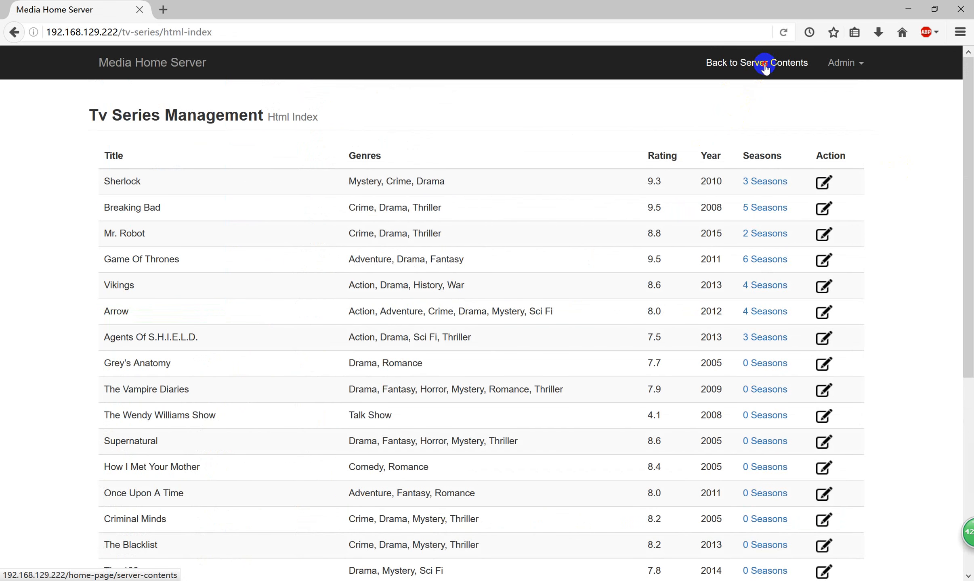
# Step: Return to Server Contents and open the Music Albums list of four albums
pyautogui.click(757, 62)
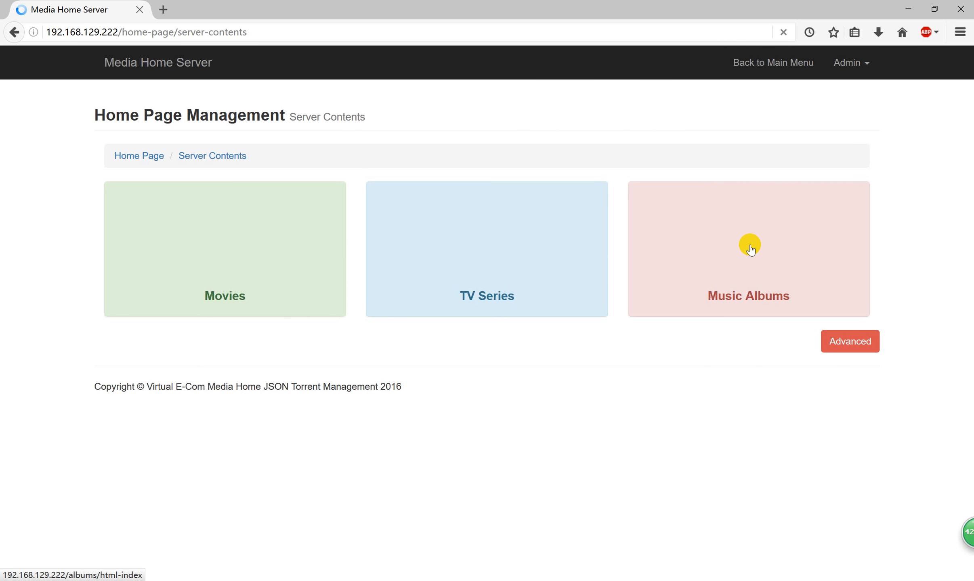
pyautogui.click(749, 249)
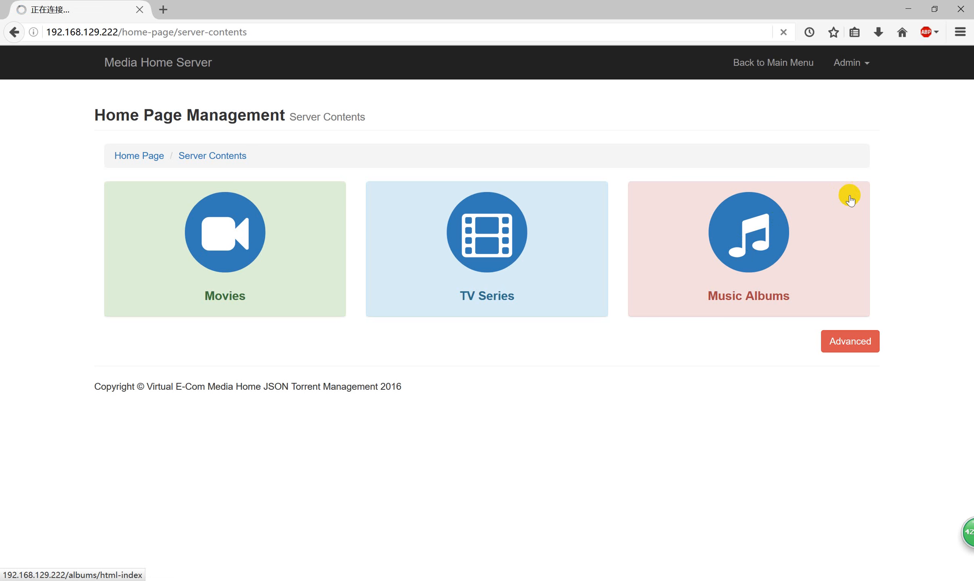
pyautogui.click(747, 249)
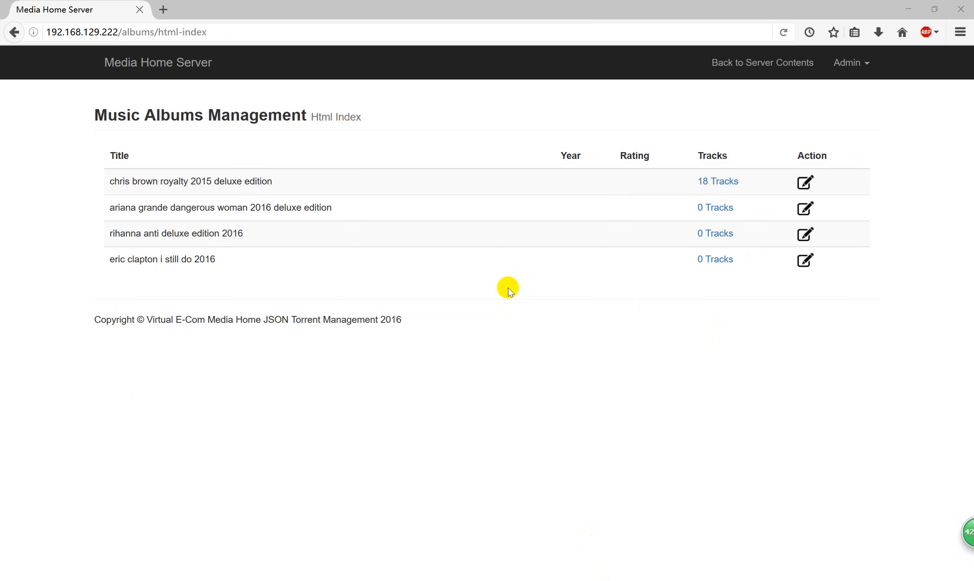
pyautogui.doubleClick(119, 181)
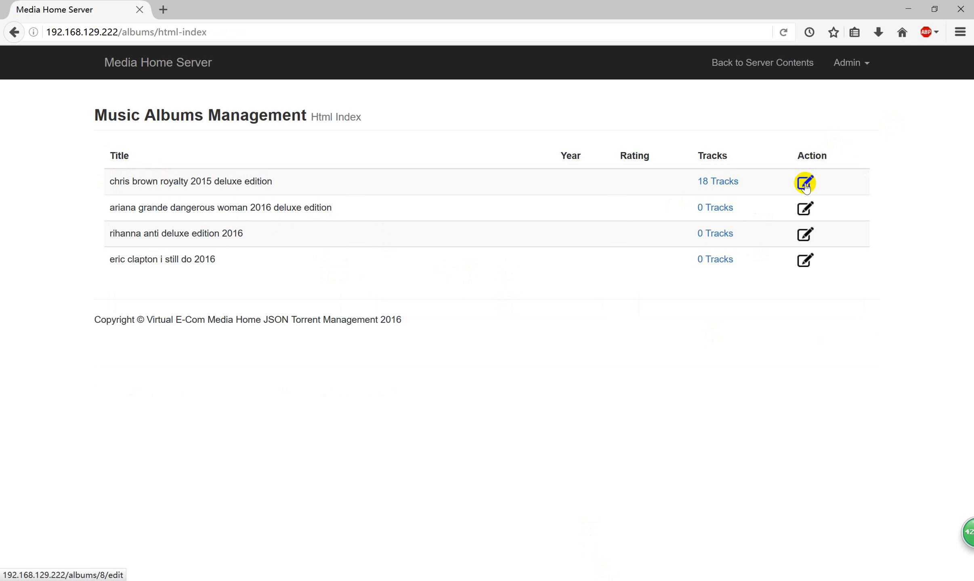
# Step: Edit the first album row, Chris Brown Royalty 2015 deluxe edition
pyautogui.click(805, 181)
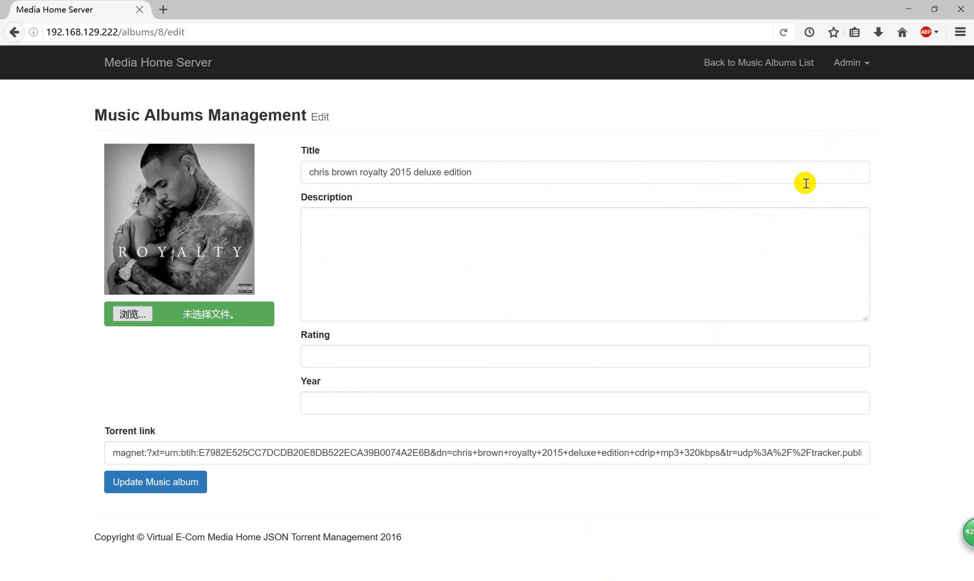
pyautogui.moveTo(462, 241)
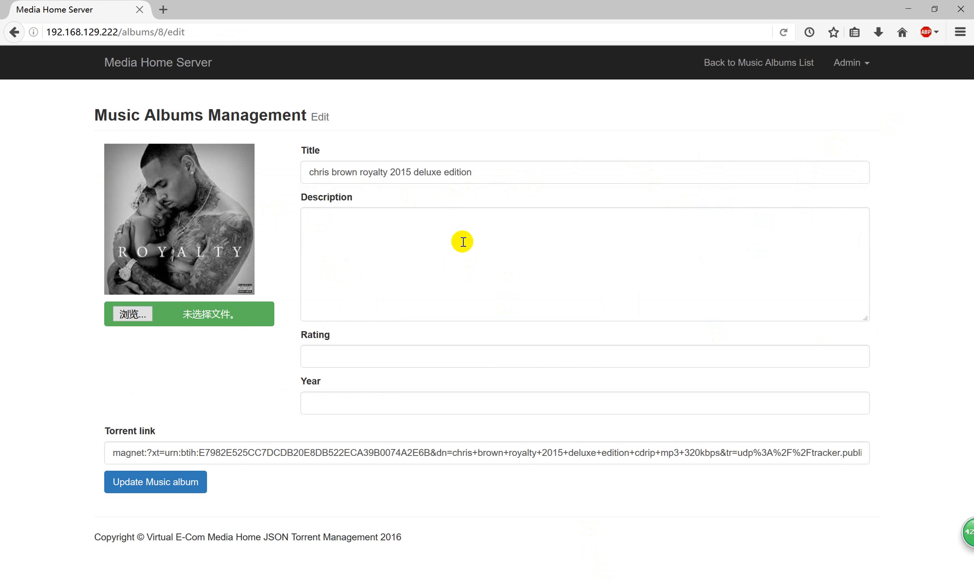
pyautogui.moveTo(319, 453)
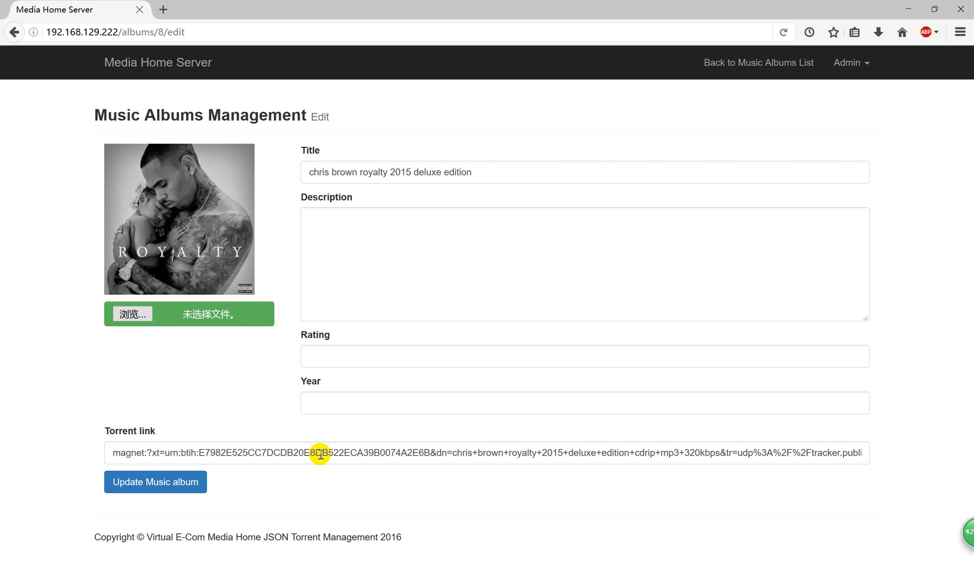
pyautogui.moveTo(127, 453)
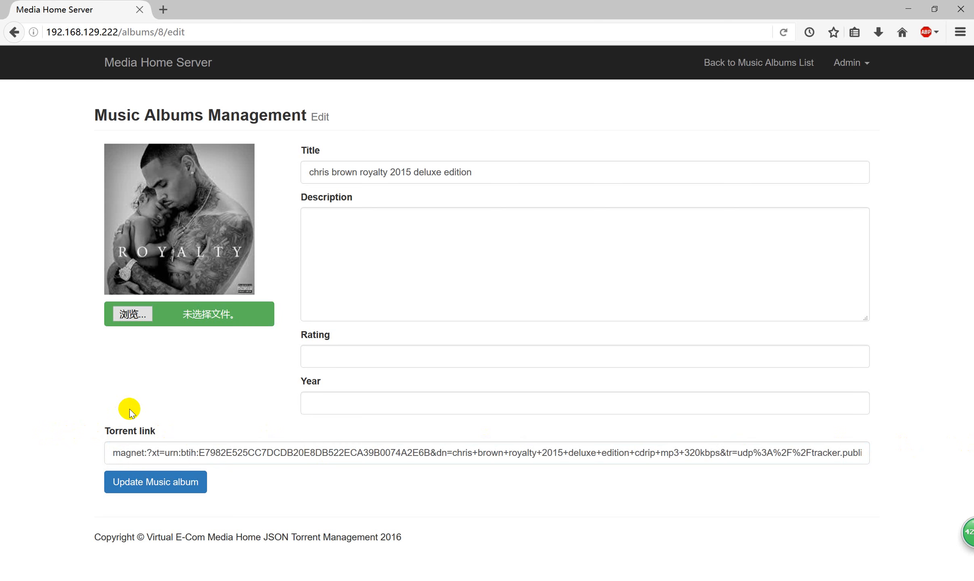
pyautogui.moveTo(164, 366)
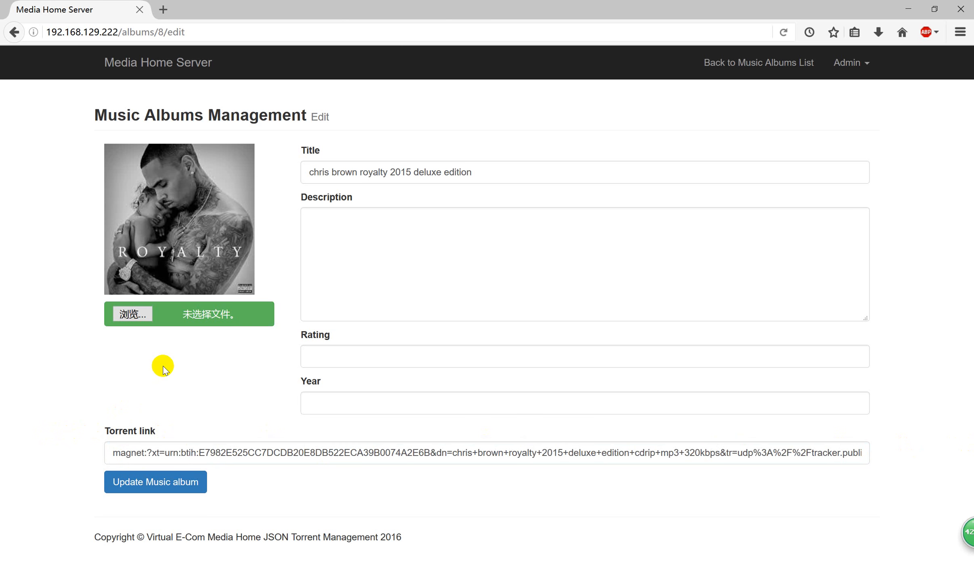
# Step: Go from the album edit form through Music Albums and Server Contents to the main menu
pyautogui.click(758, 62)
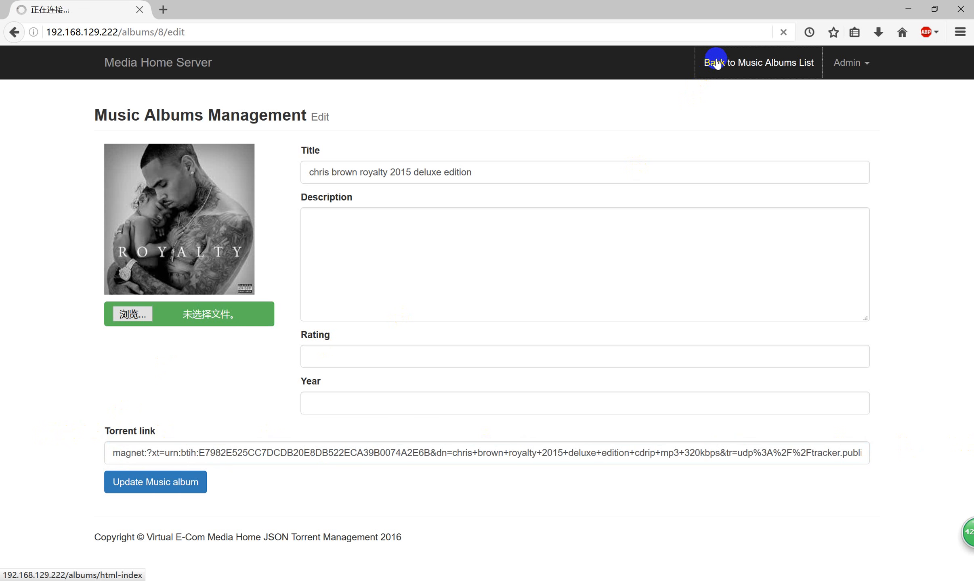
pyautogui.click(757, 62)
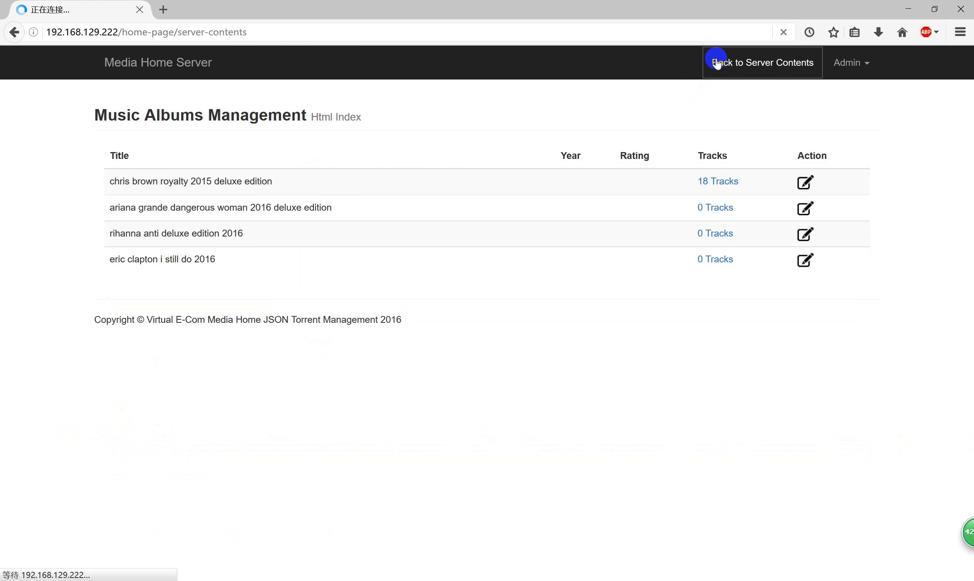
pyautogui.click(761, 63)
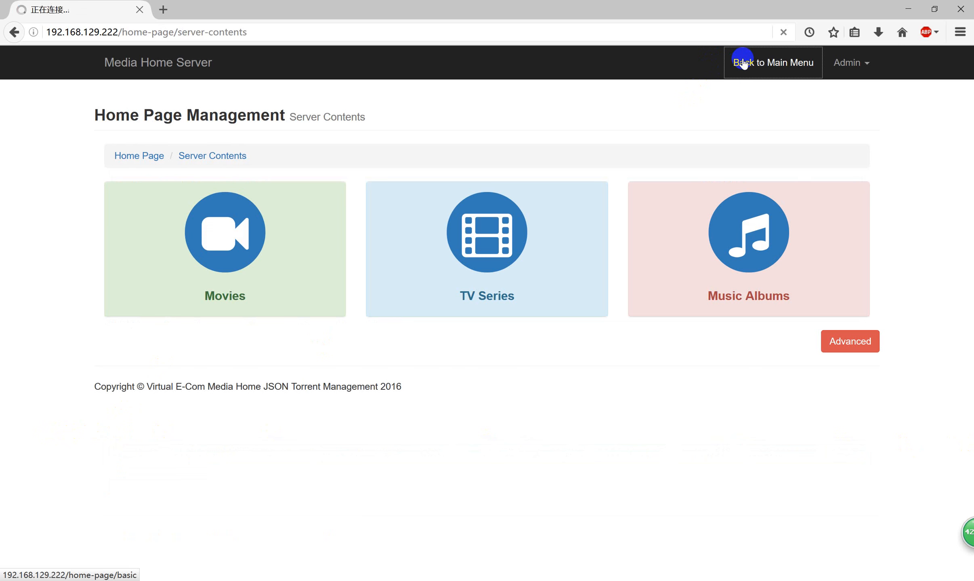
pyautogui.click(772, 62)
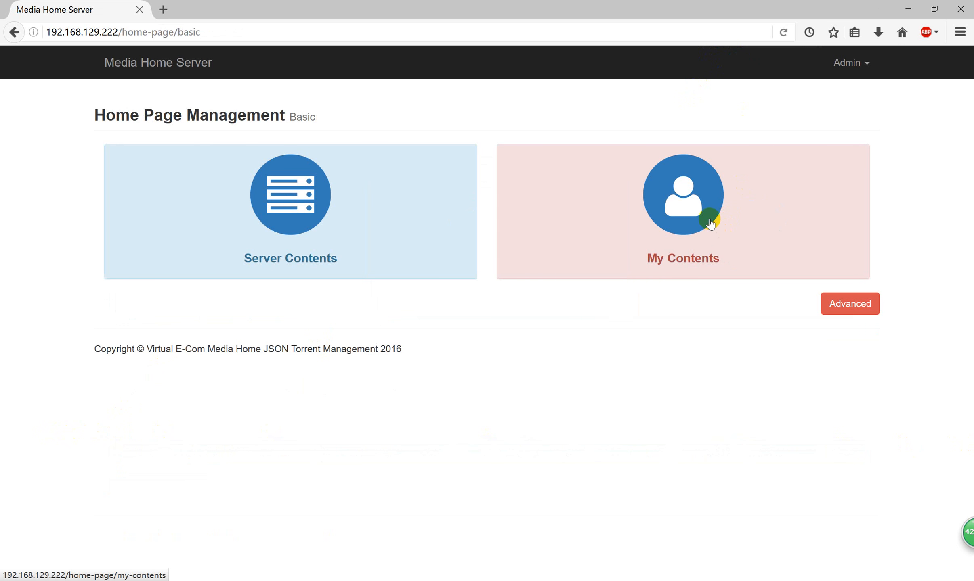
# Step: Open My Contents, then its Home section with Videos, Music and Pictures
pyautogui.click(682, 211)
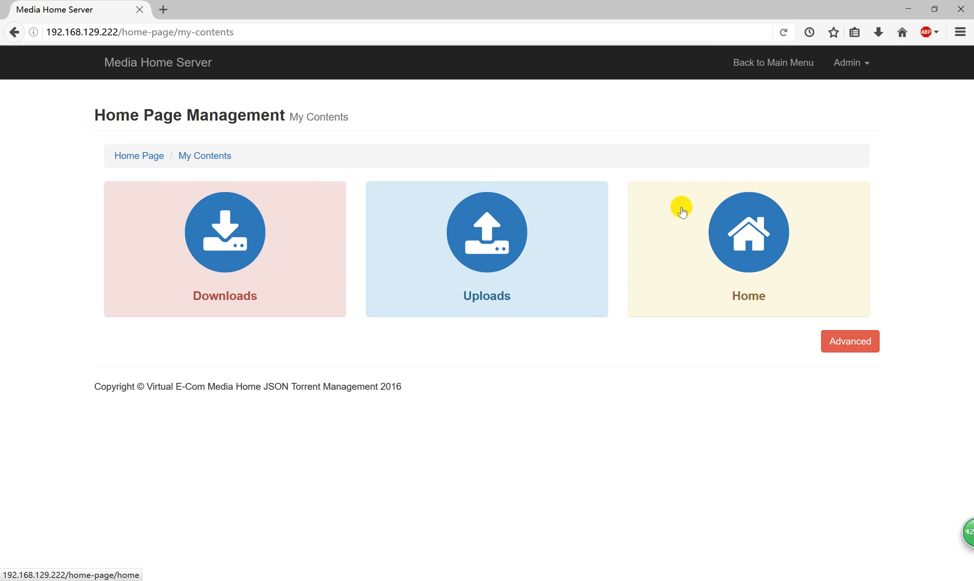
pyautogui.moveTo(260, 260)
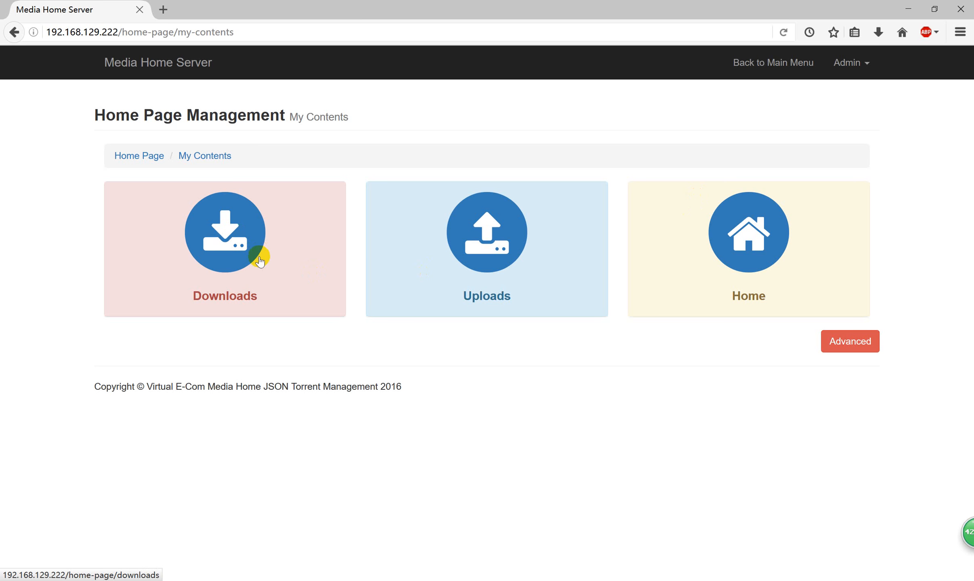
pyautogui.moveTo(623, 257)
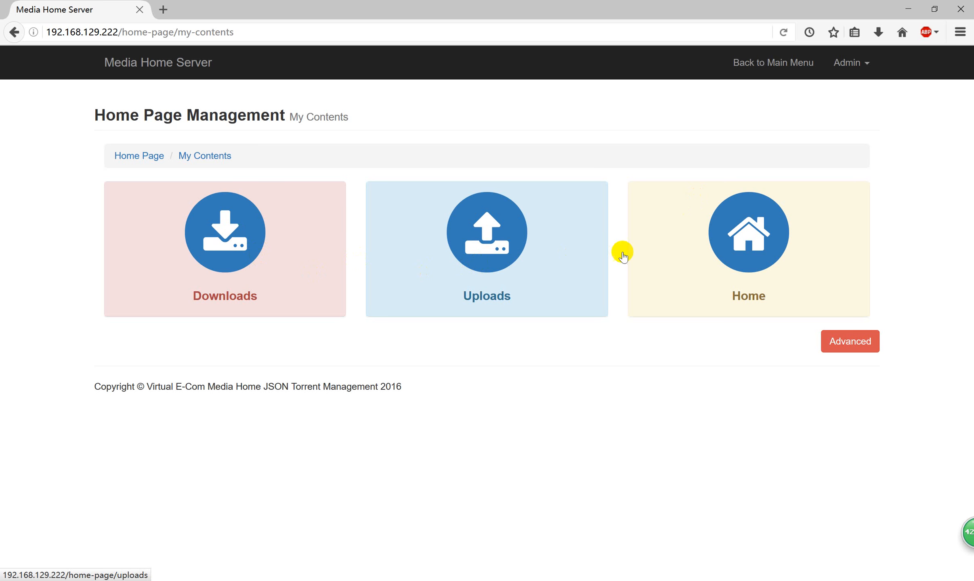
pyautogui.click(747, 233)
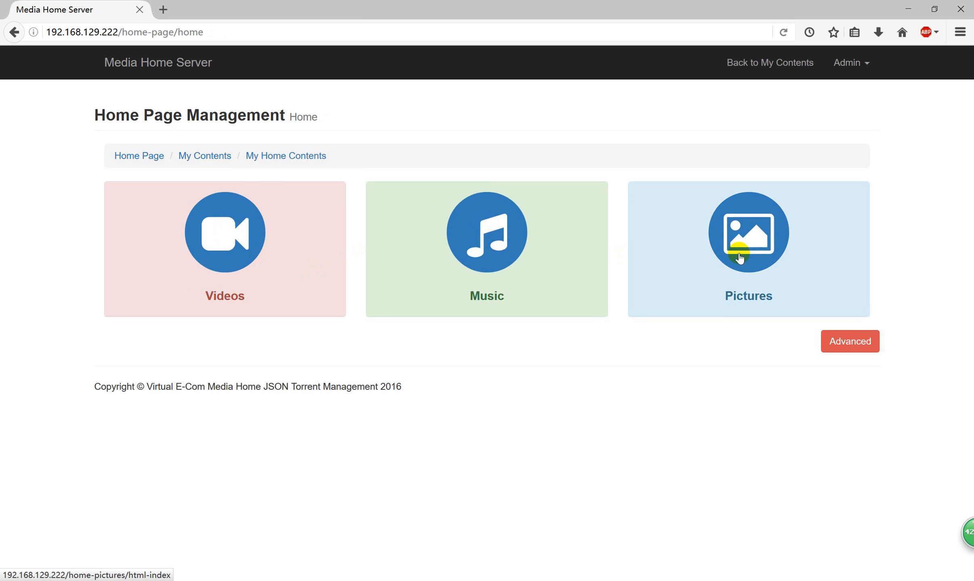
pyautogui.moveTo(282, 263)
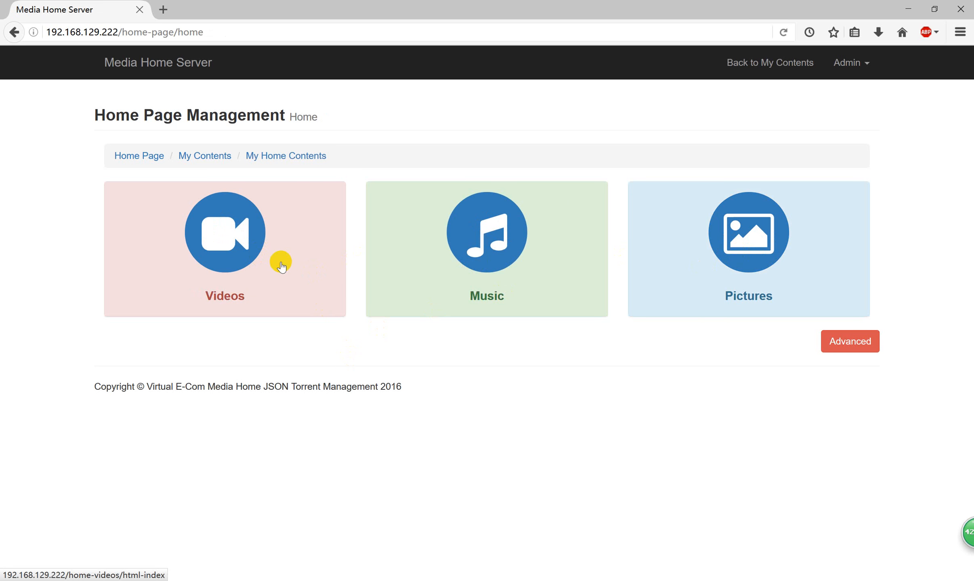
pyautogui.moveTo(501, 257)
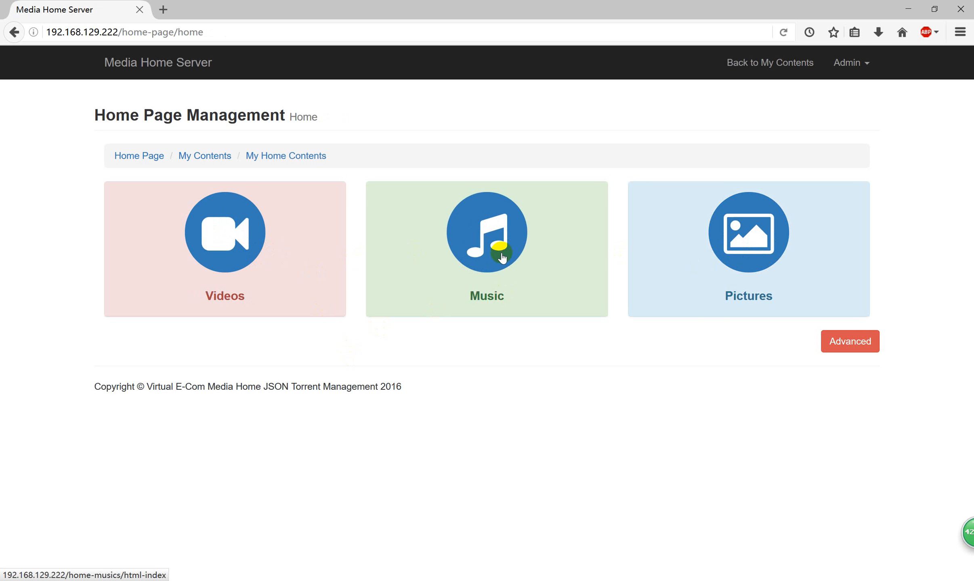
pyautogui.moveTo(305, 260)
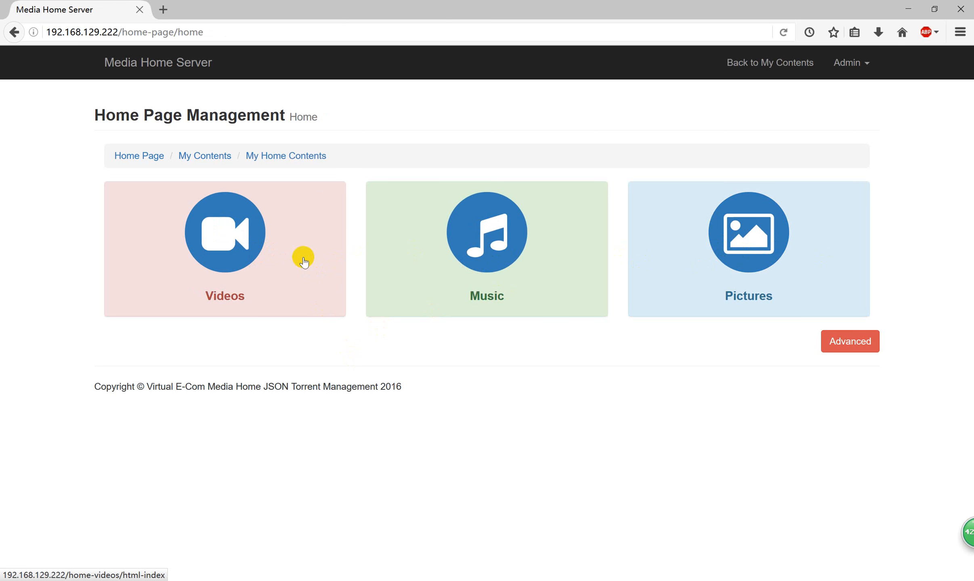
pyautogui.moveTo(240, 241)
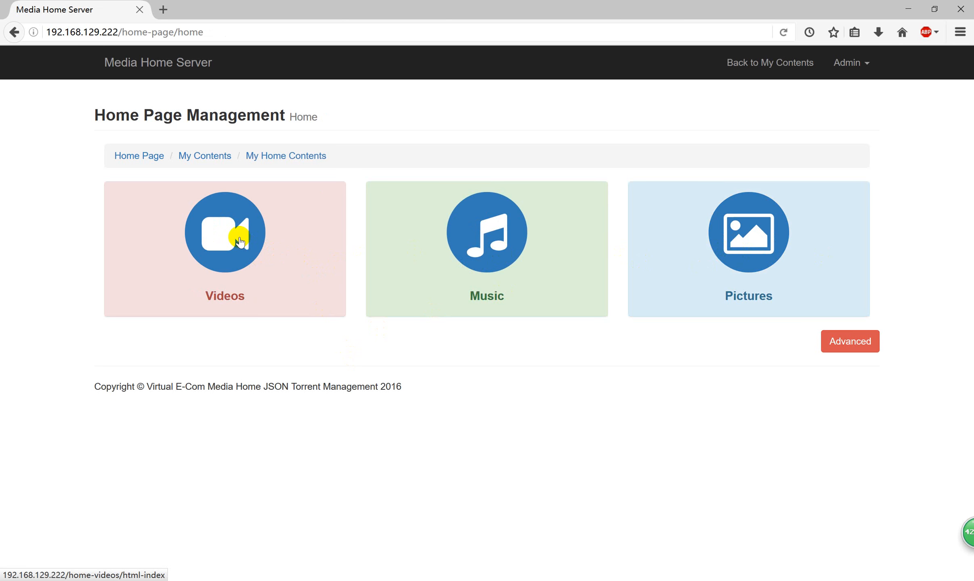
# Step: Open Home Videos, view the 'test home video' edit form, then go back to My Home Contents
pyautogui.click(225, 233)
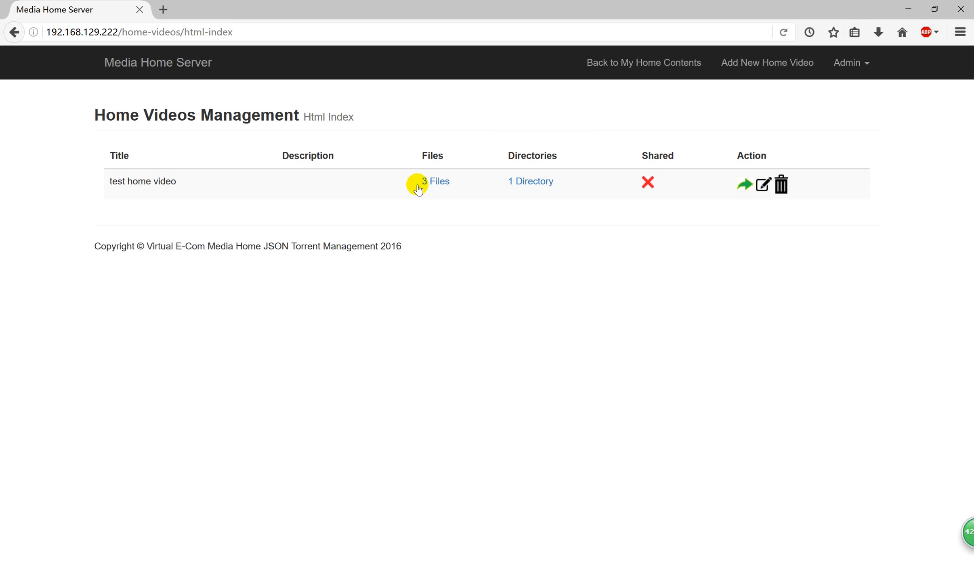
pyautogui.moveTo(435, 181)
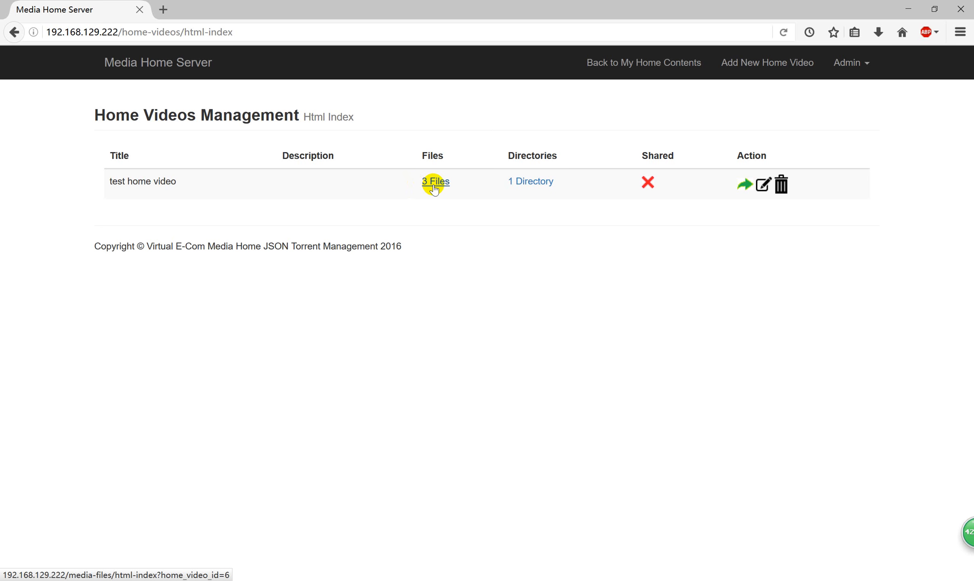
pyautogui.moveTo(529, 181)
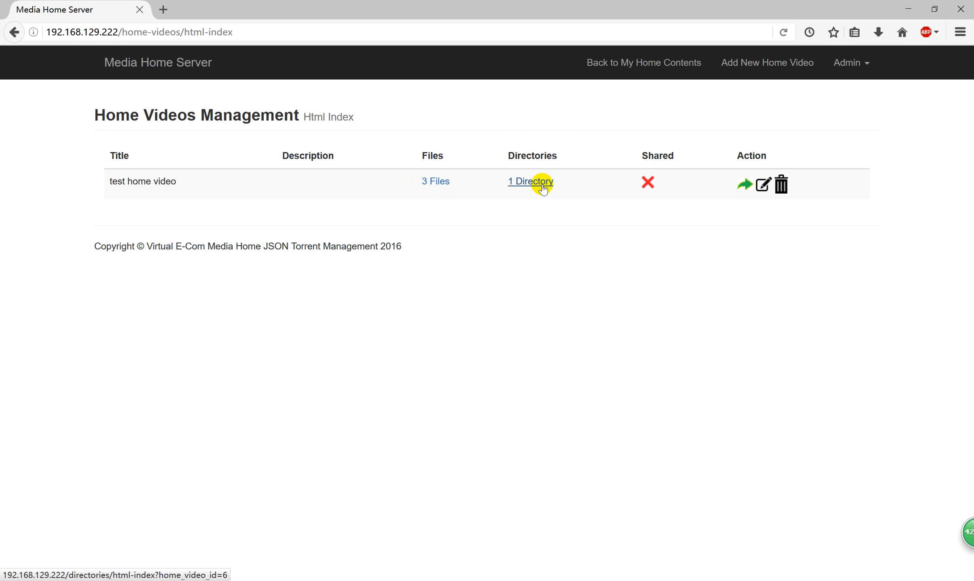
pyautogui.moveTo(745, 184)
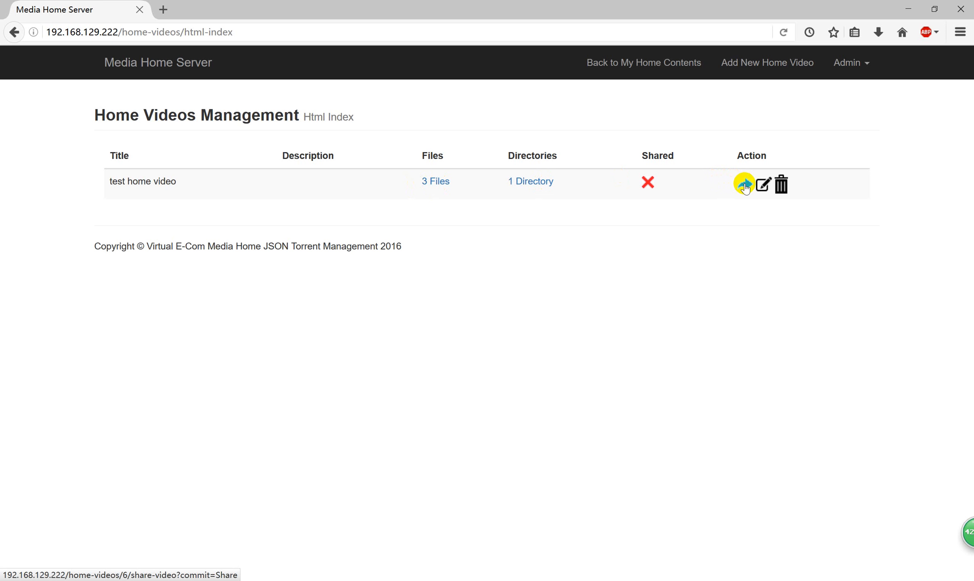
pyautogui.click(744, 185)
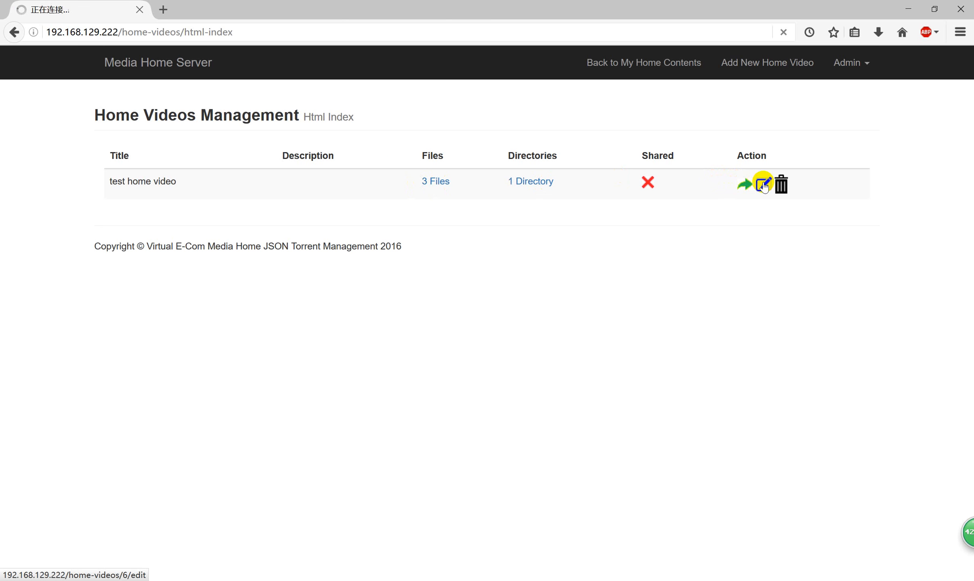
pyautogui.click(763, 183)
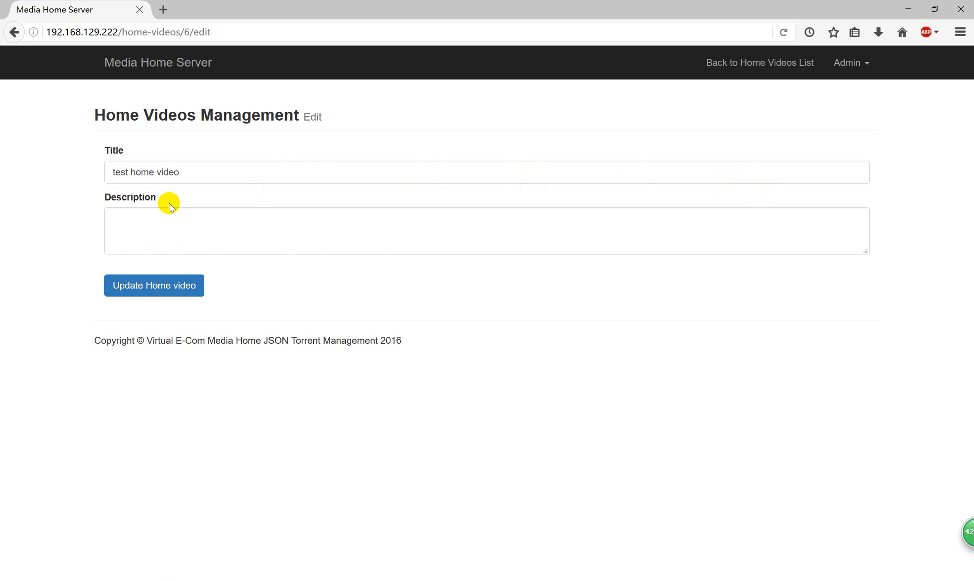
pyautogui.moveTo(163, 261)
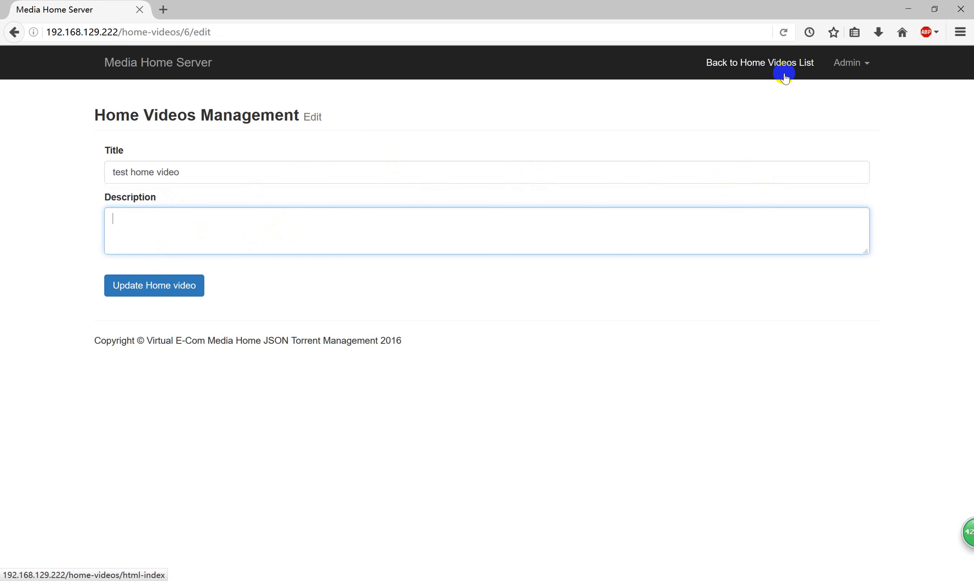
pyautogui.click(760, 63)
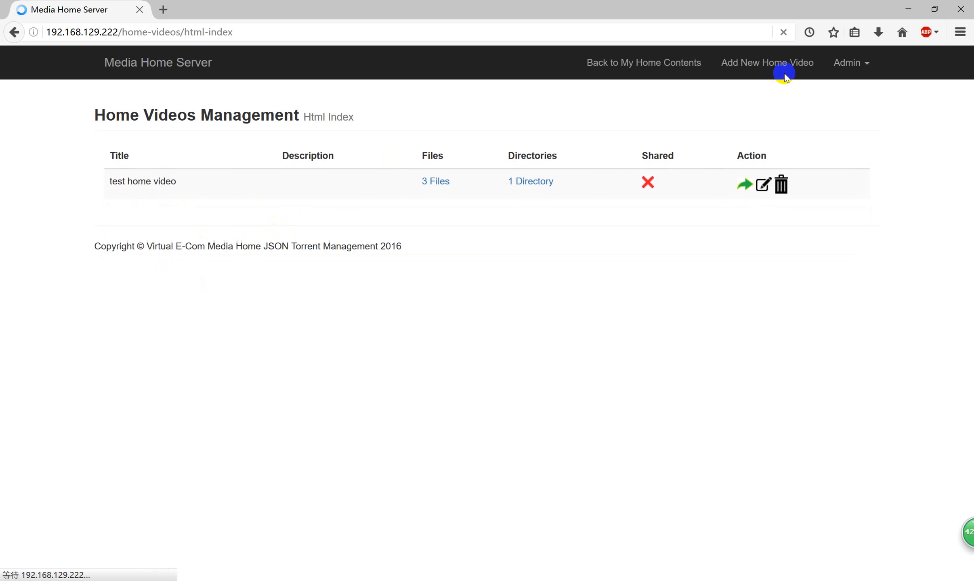
pyautogui.click(644, 63)
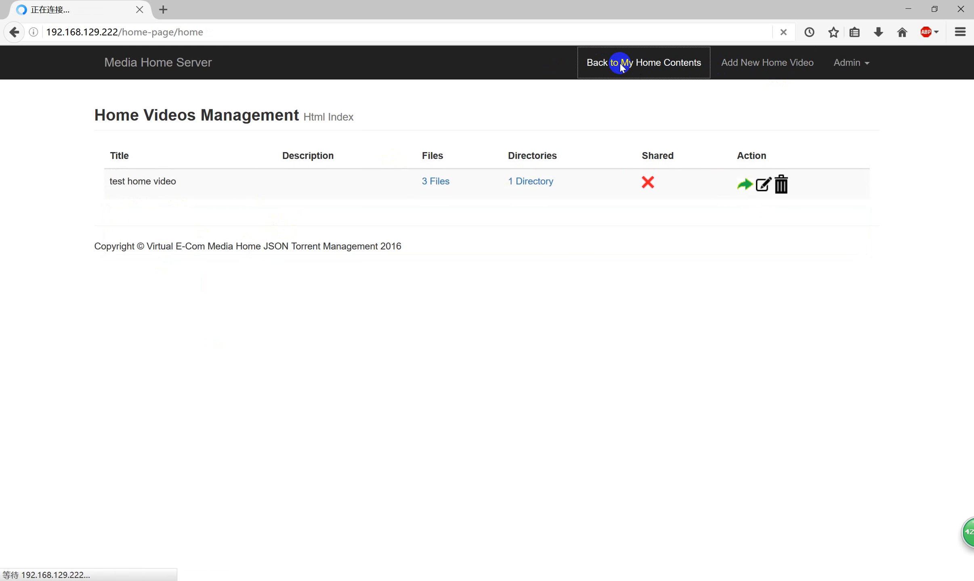
# Step: Open Home Page Management Advanced using the red Advanced button
pyautogui.click(643, 62)
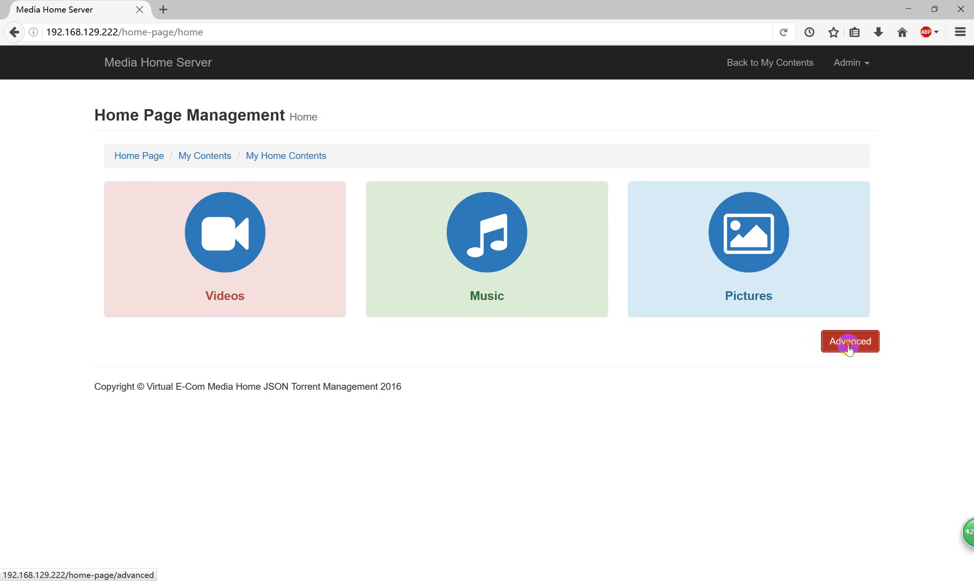
pyautogui.click(849, 341)
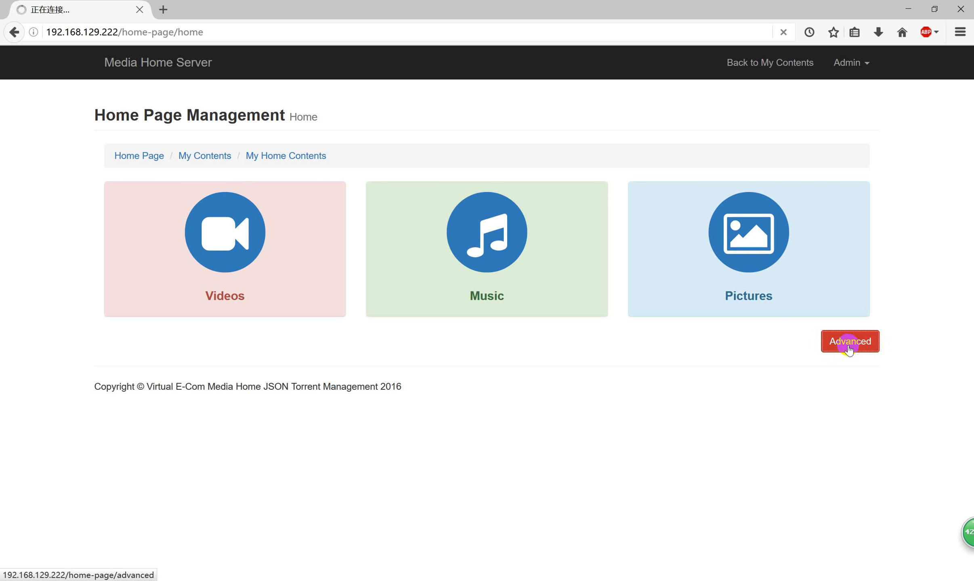
pyautogui.click(849, 341)
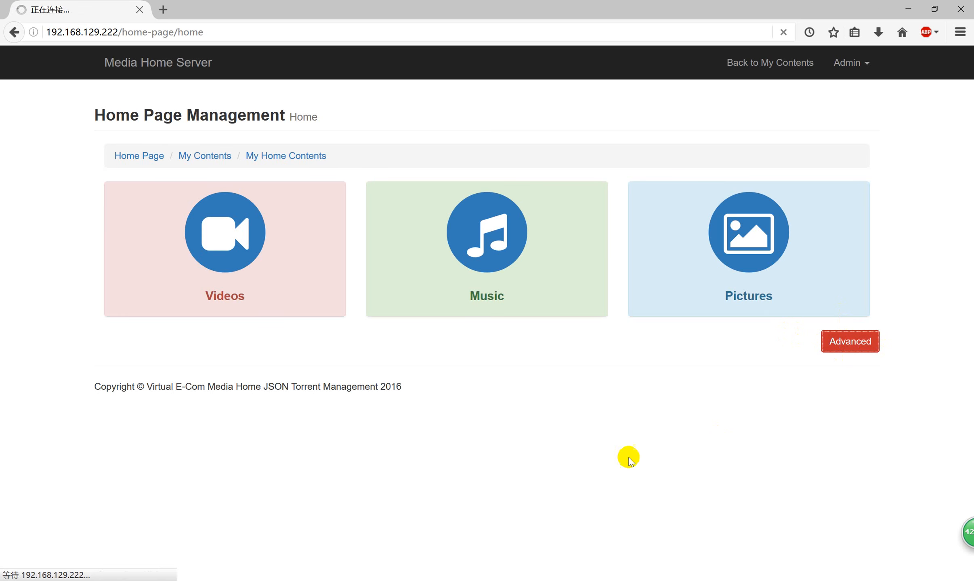
pyautogui.click(848, 341)
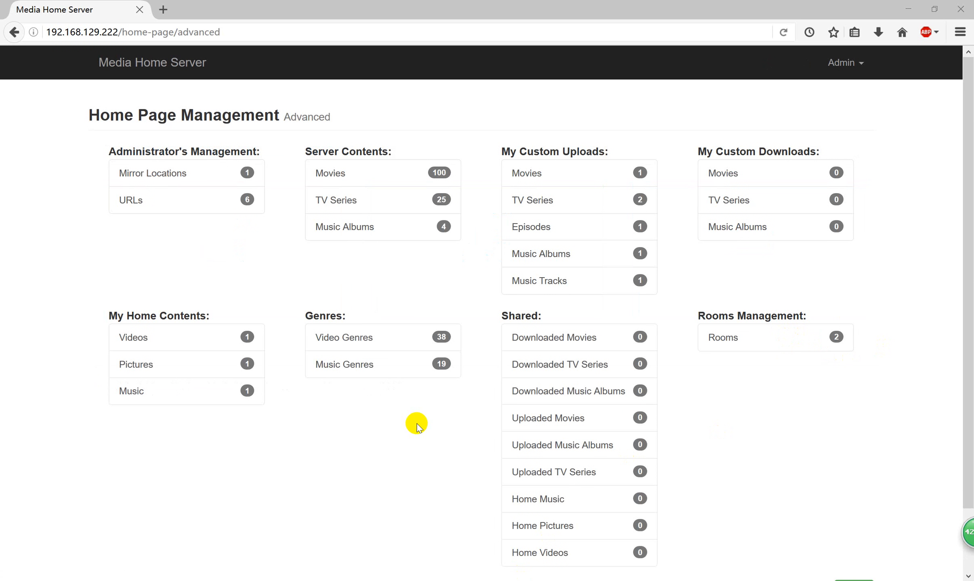
pyautogui.moveTo(372, 408)
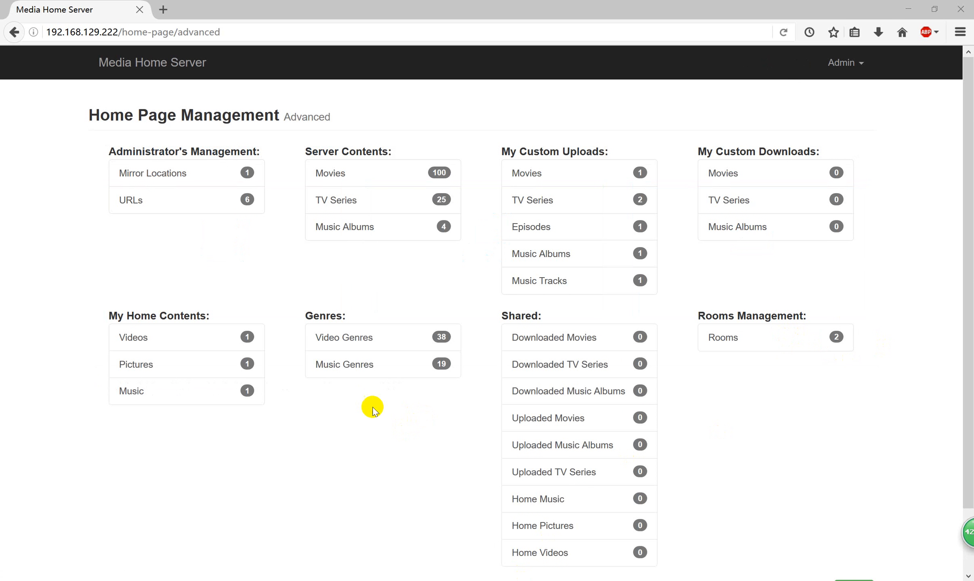
pyautogui.moveTo(371, 404)
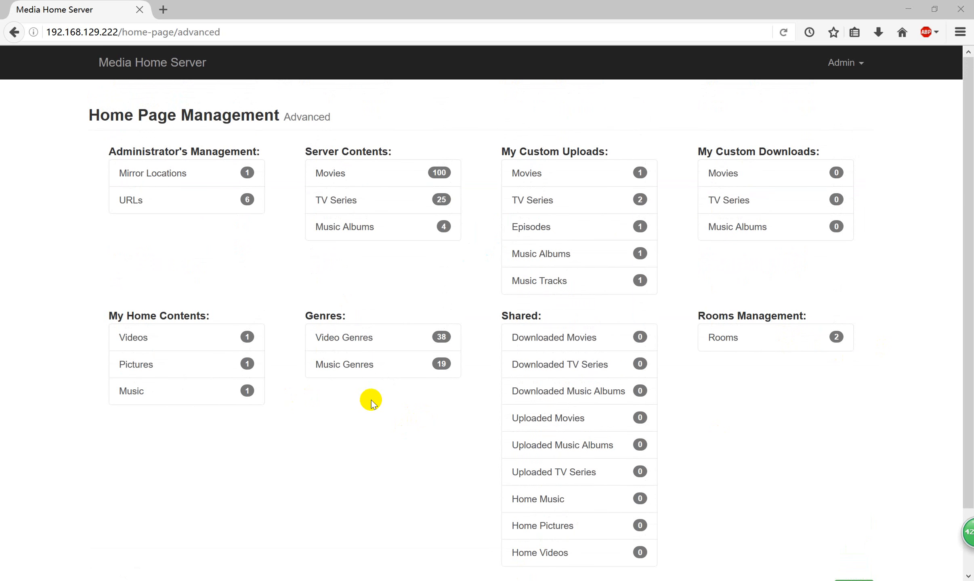
pyautogui.moveTo(131, 200)
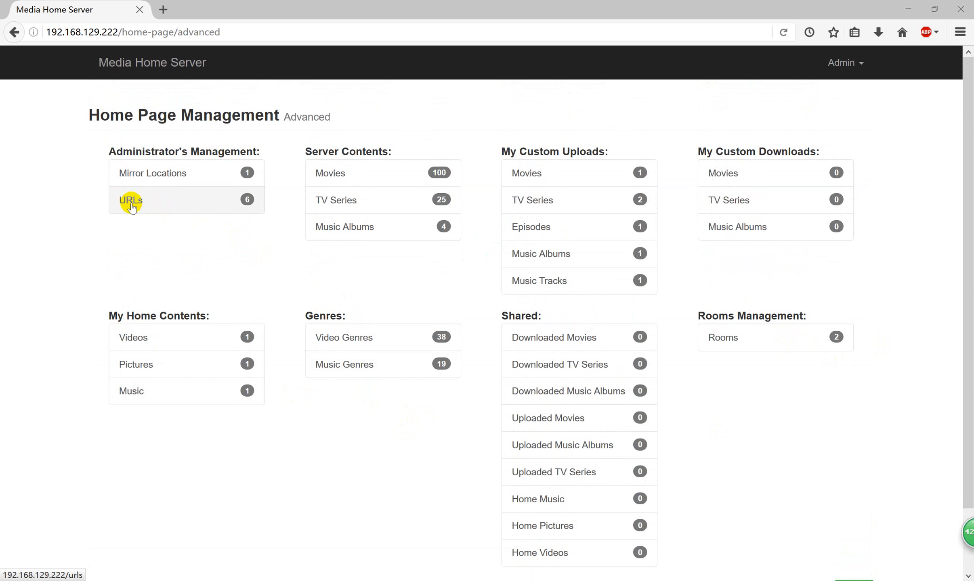
pyautogui.moveTo(782, 337)
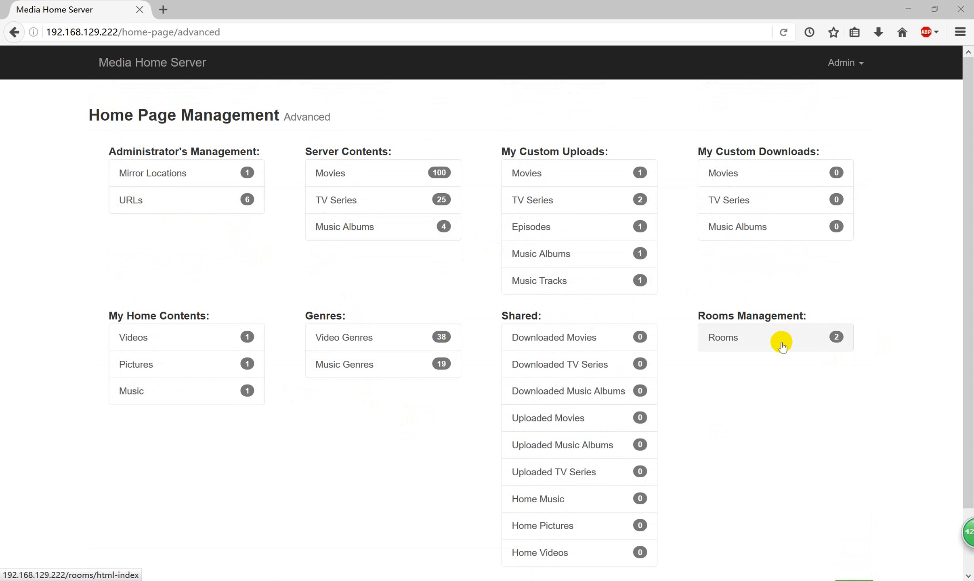
pyautogui.moveTo(148, 203)
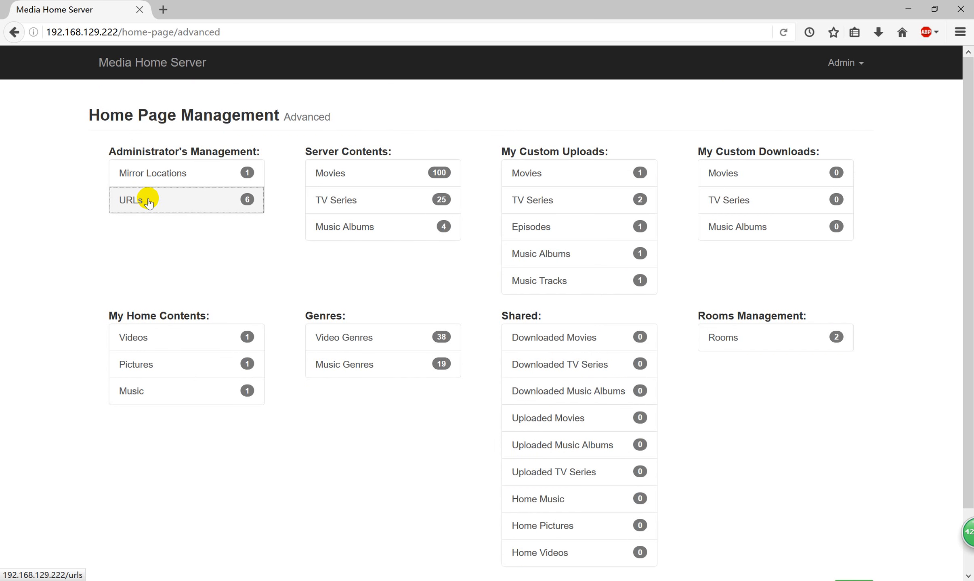
# Step: Inspect the browse and watch video addresses in Urls Management, then return to the basic home page
pyautogui.click(130, 200)
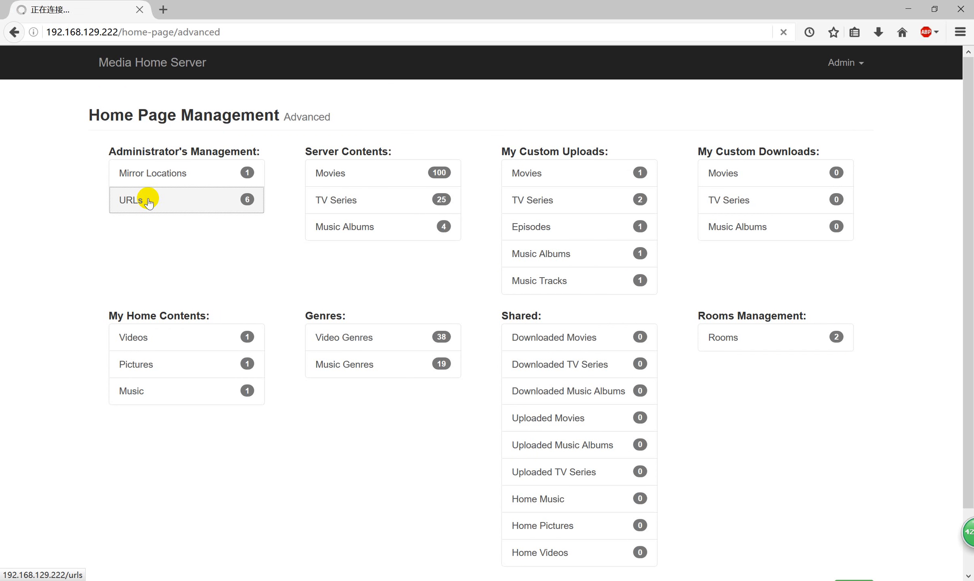
pyautogui.moveTo(174, 214)
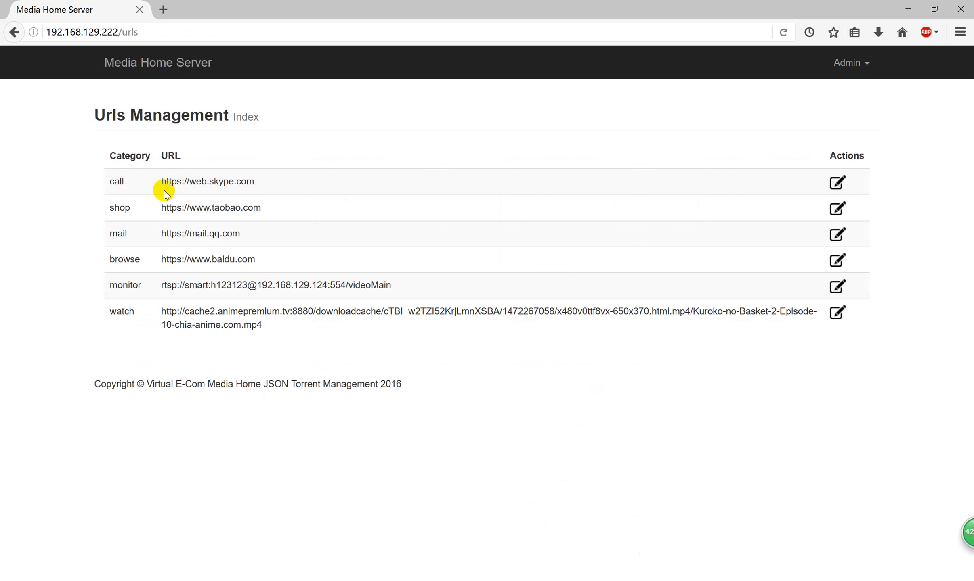
pyautogui.moveTo(671, 241)
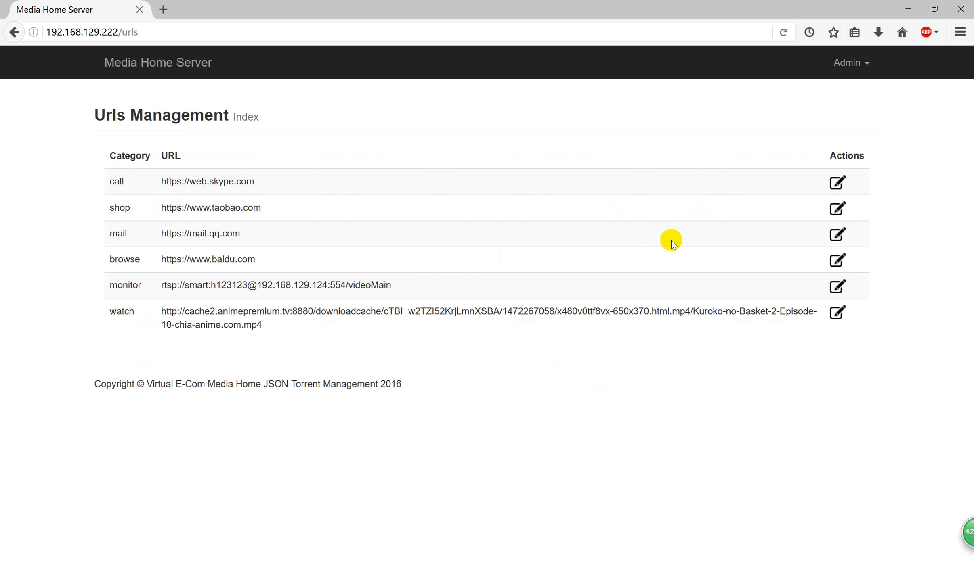
pyautogui.moveTo(283, 273)
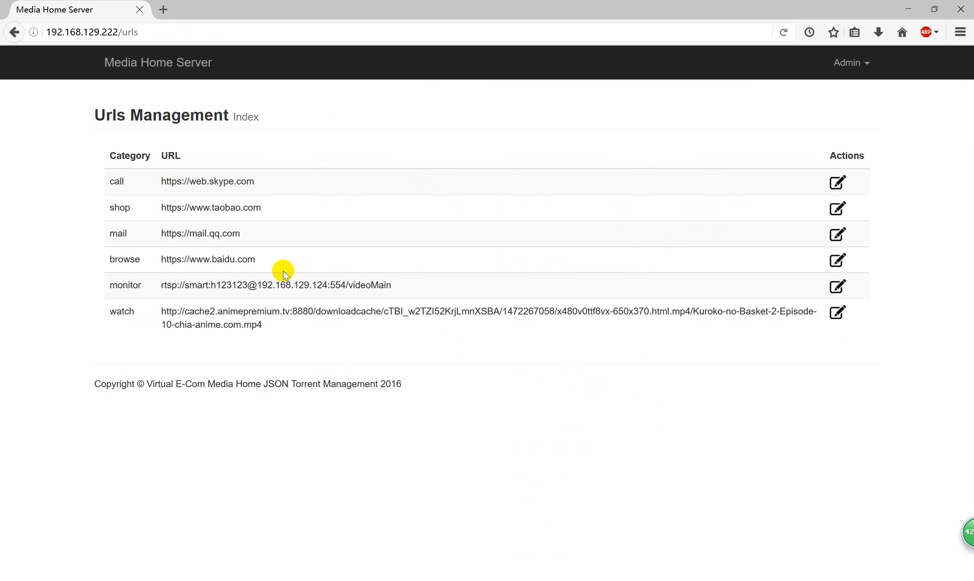
pyautogui.doubleClick(207, 259)
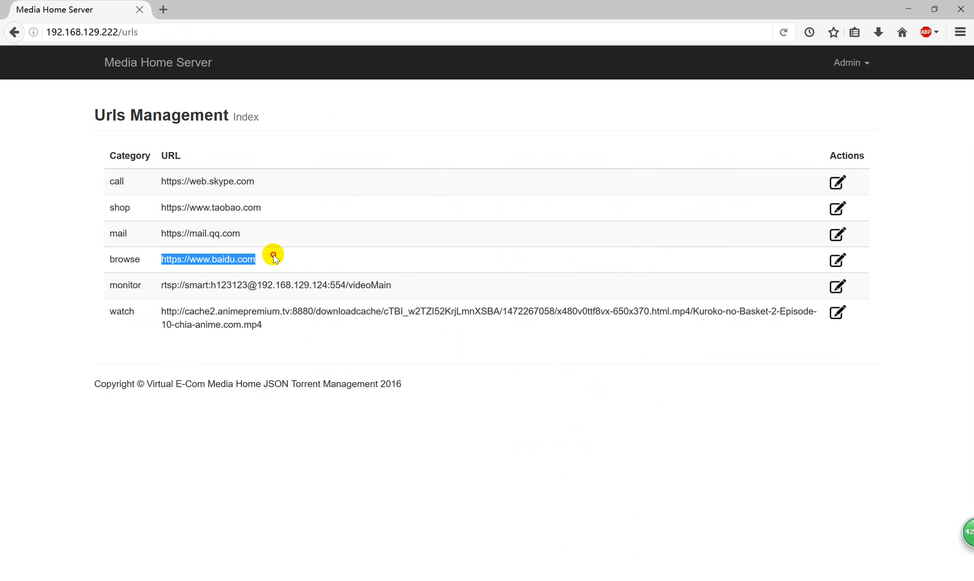
pyautogui.doubleClick(275, 285)
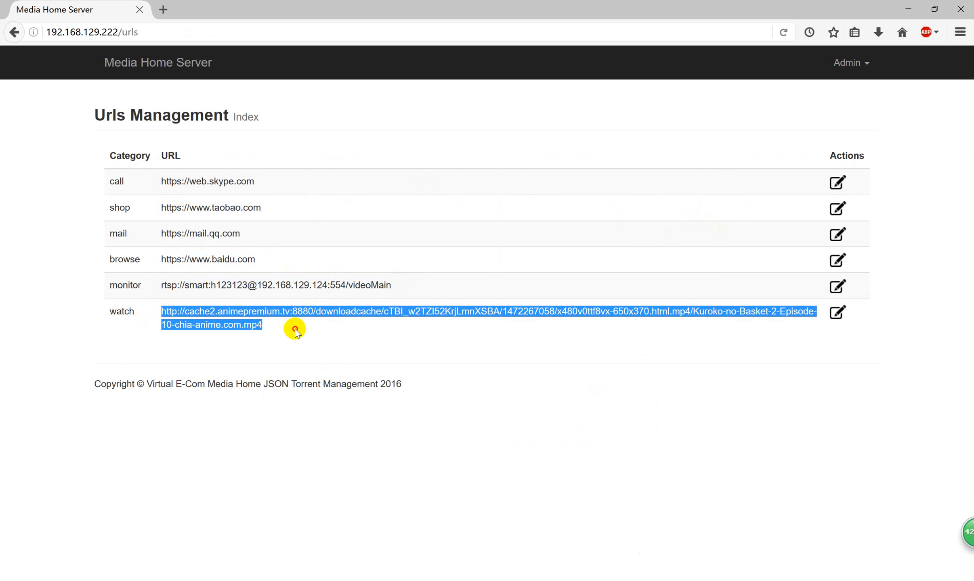
pyautogui.click(578, 318)
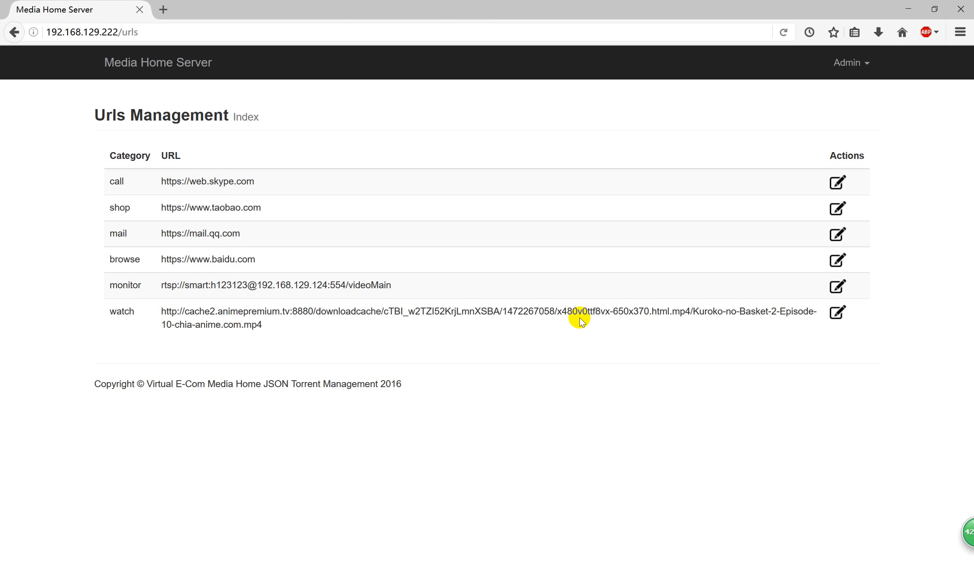
pyautogui.moveTo(145, 122)
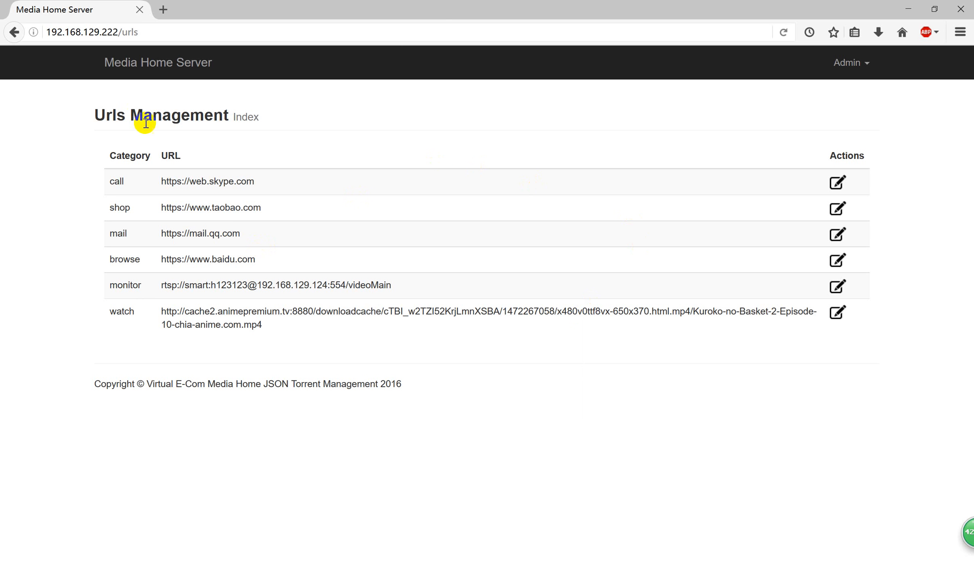
pyautogui.click(158, 63)
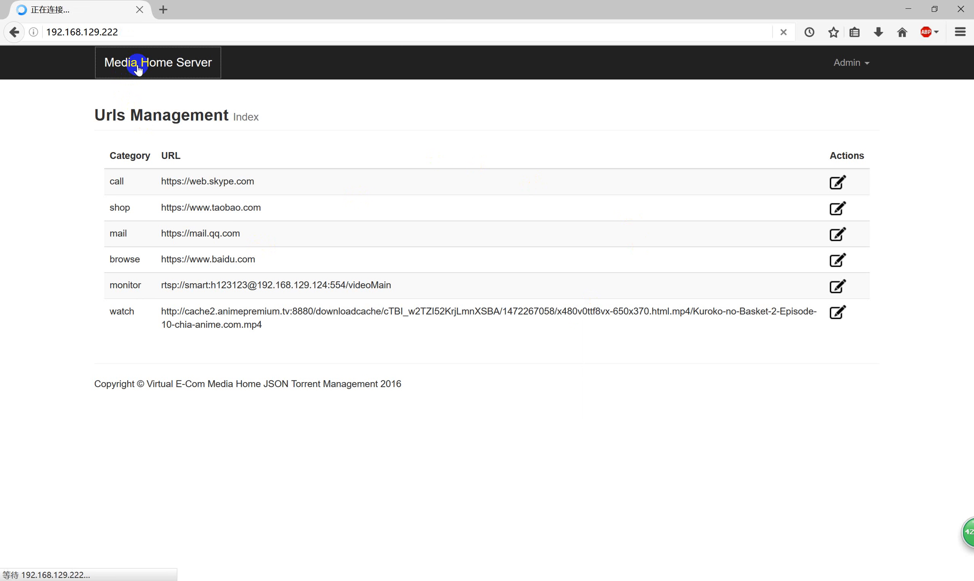
pyautogui.click(158, 62)
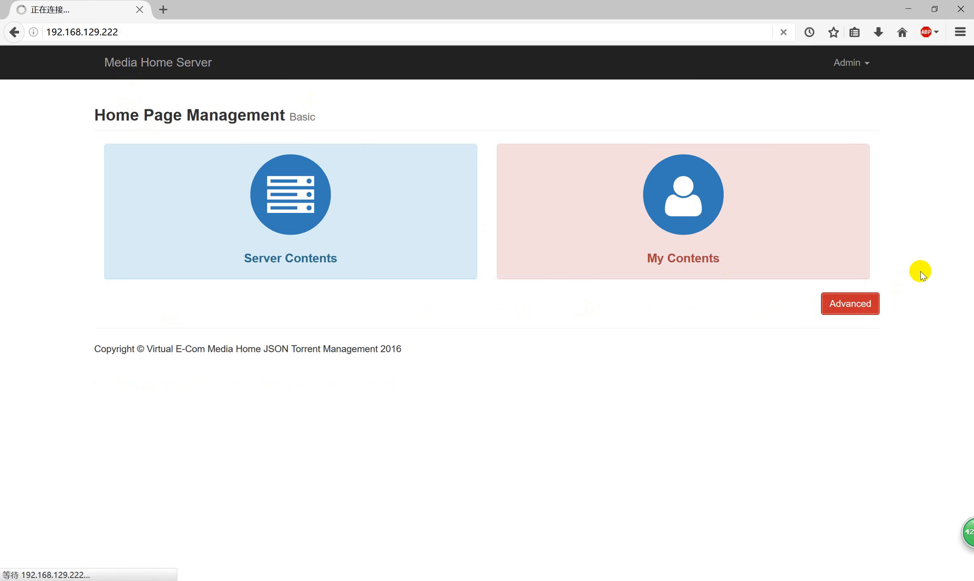
# Step: From the Advanced overview, open the OLD RSIP TEST room's '2 Lightings' link
pyautogui.click(849, 304)
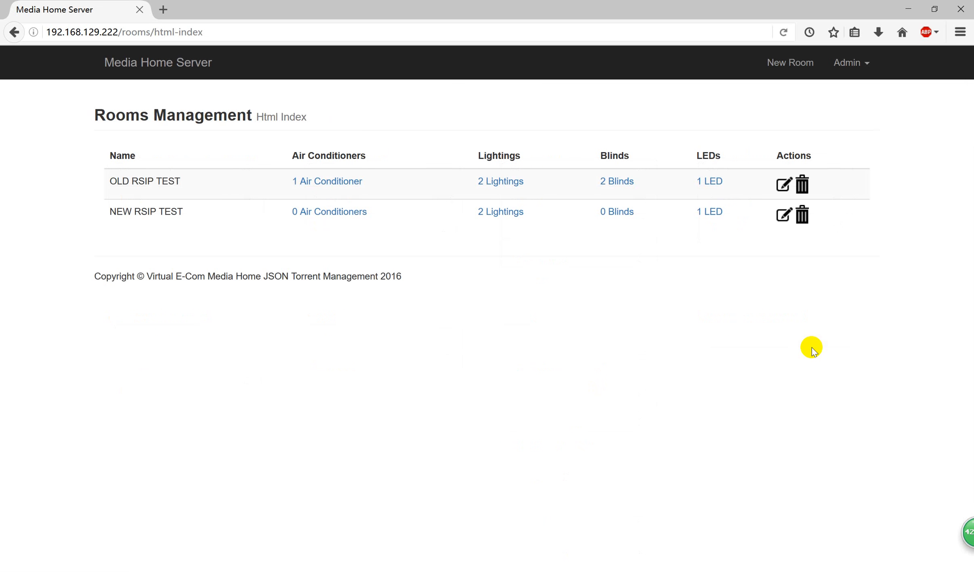
pyautogui.moveTo(73, 174)
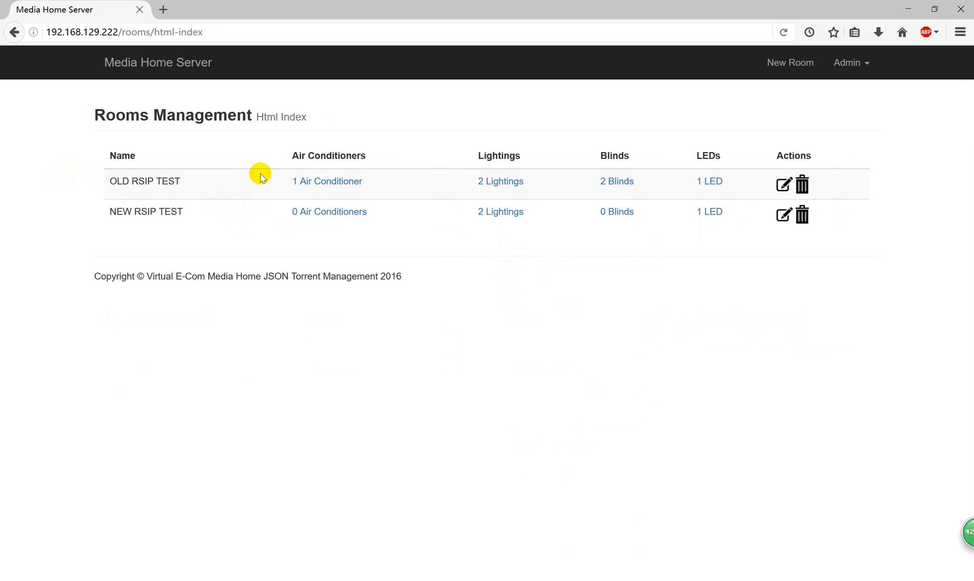
pyautogui.moveTo(413, 190)
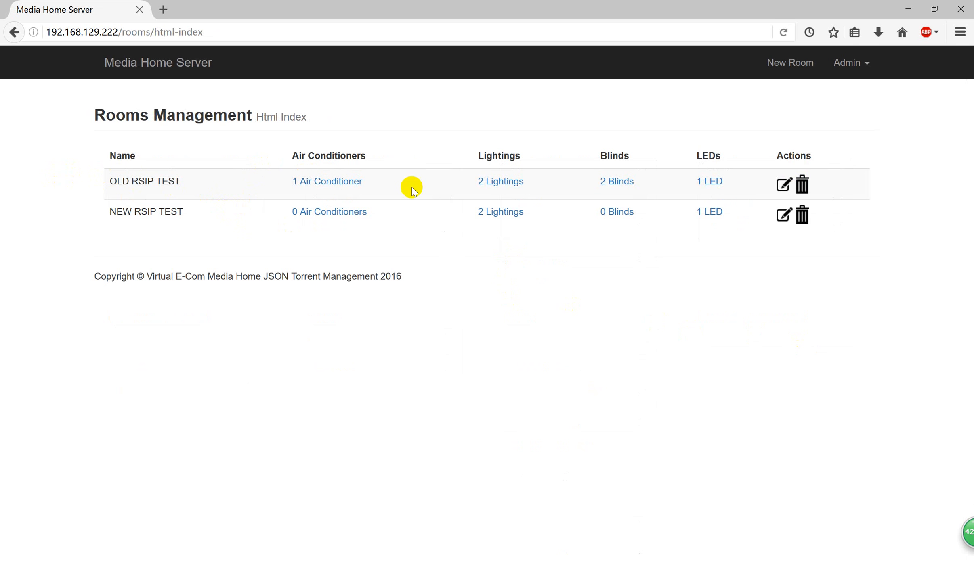
pyautogui.moveTo(326, 181)
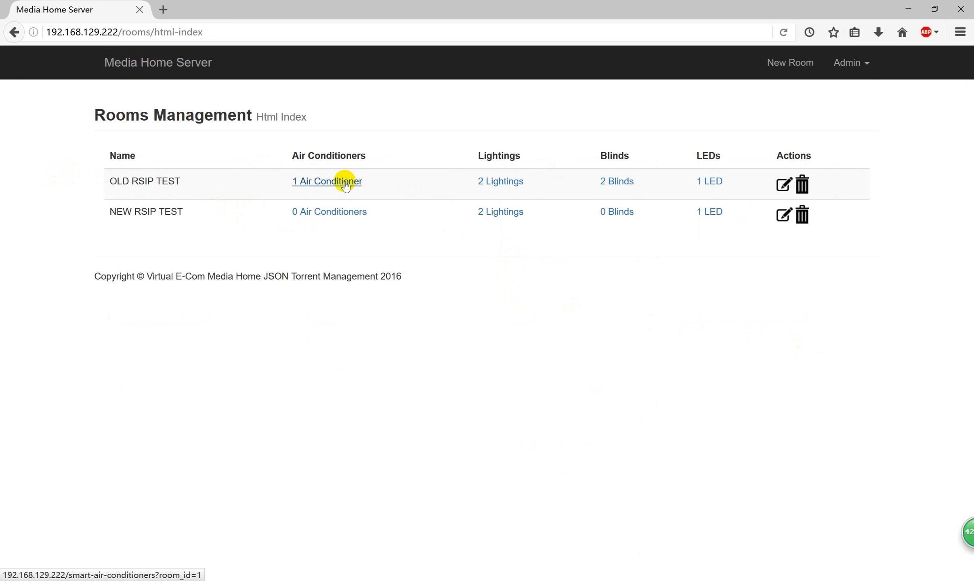
pyautogui.moveTo(500, 181)
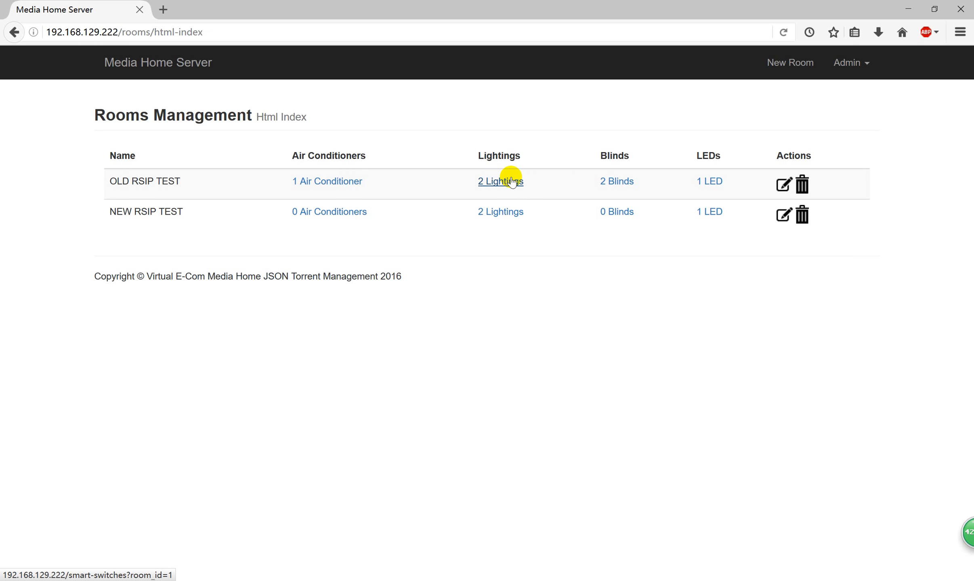
pyautogui.moveTo(616, 181)
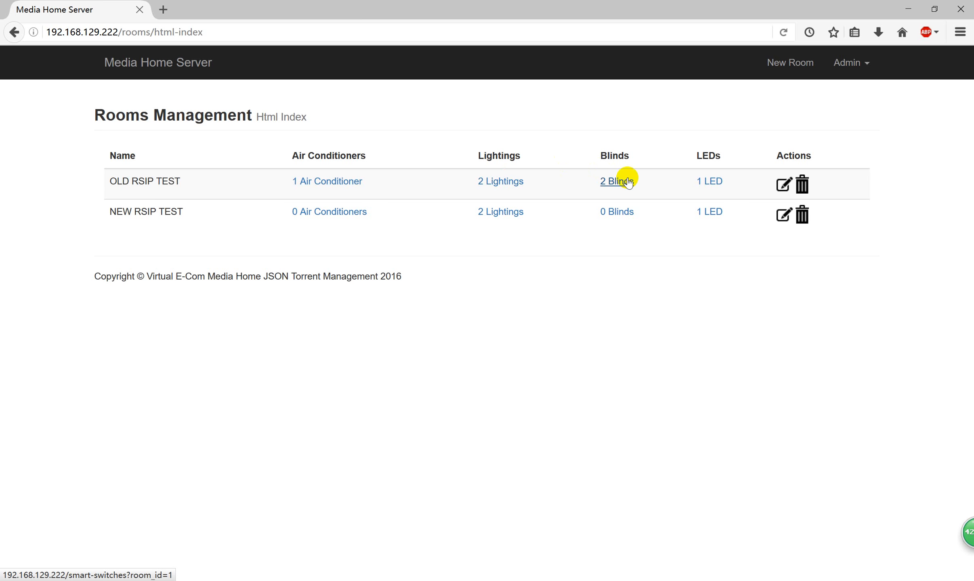
pyautogui.moveTo(327, 181)
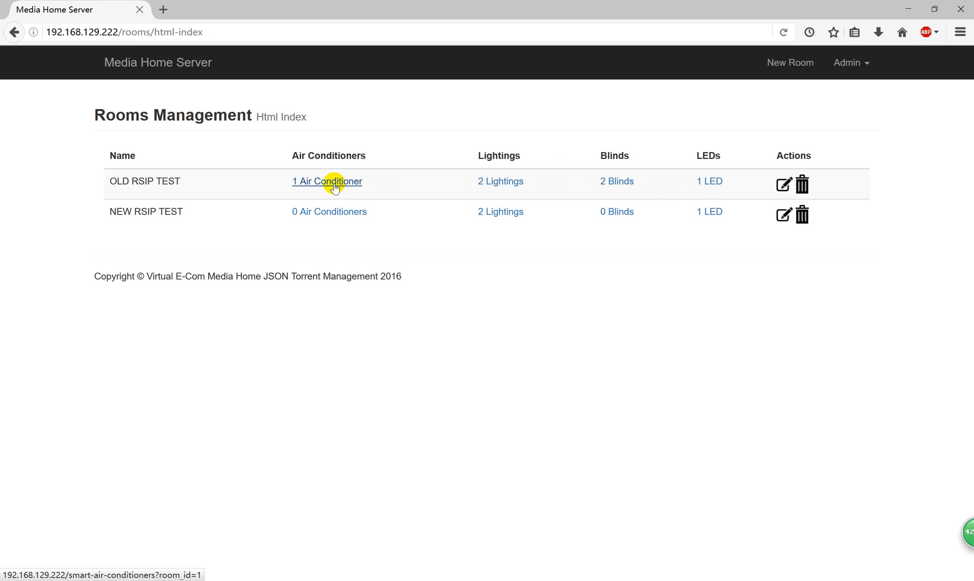
pyautogui.moveTo(448, 189)
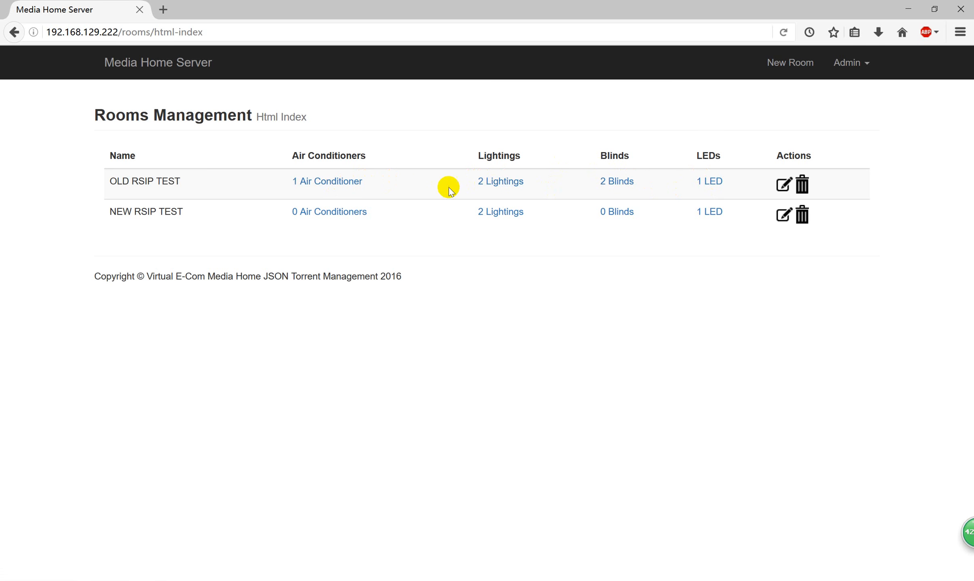
pyautogui.moveTo(500, 182)
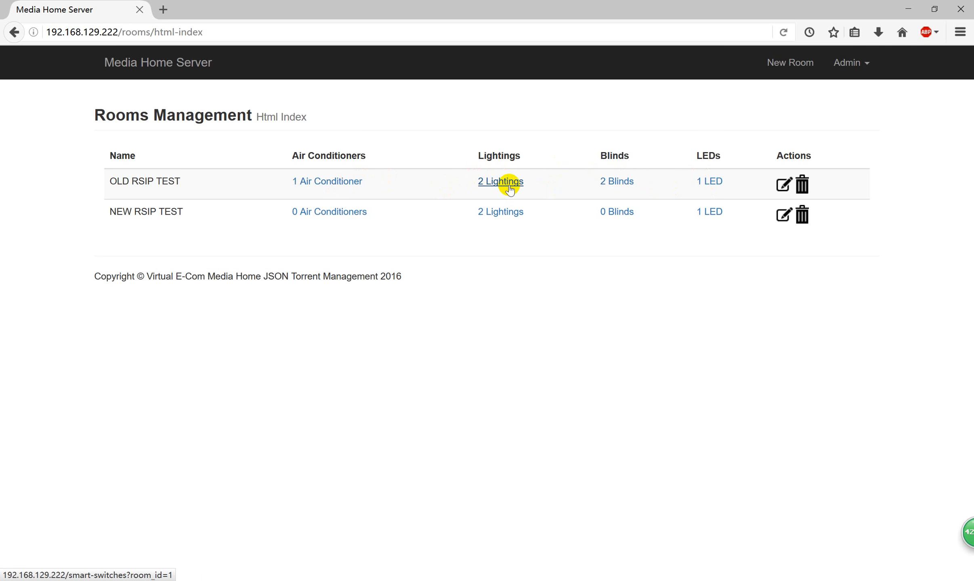
pyautogui.click(500, 181)
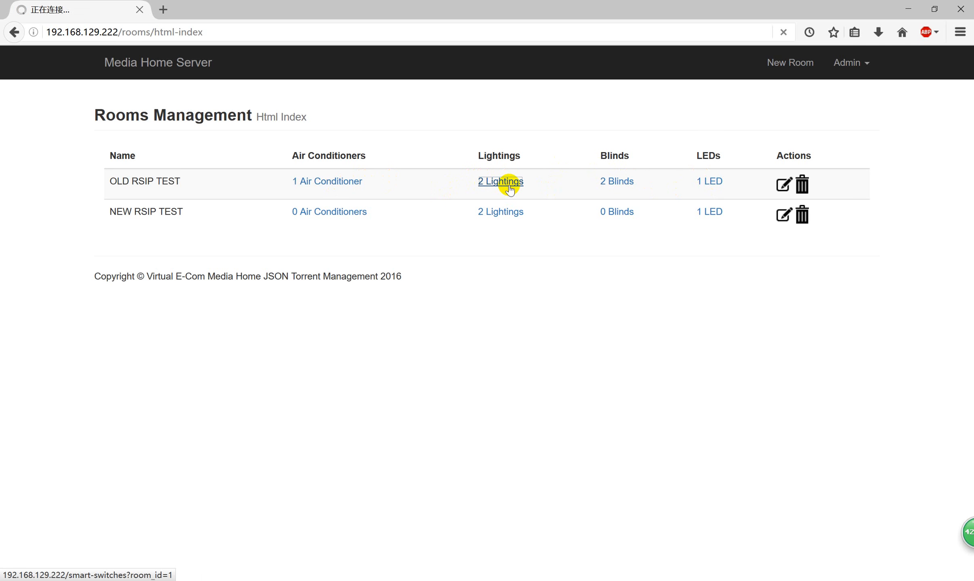
# Step: Select Living Room Test's target device ID 28 and open that switch's edit form
pyautogui.click(500, 181)
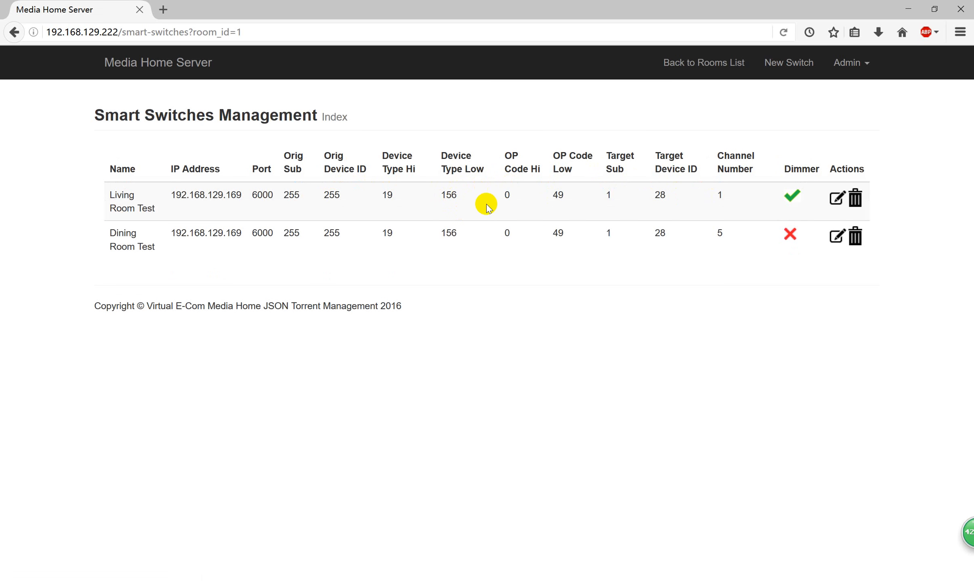
pyautogui.moveTo(106, 153)
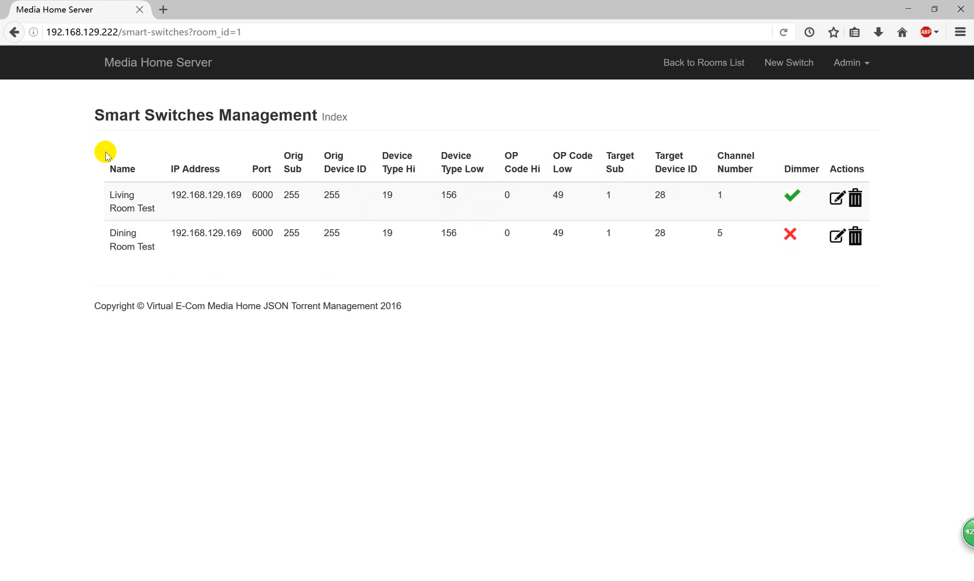
pyautogui.moveTo(762, 289)
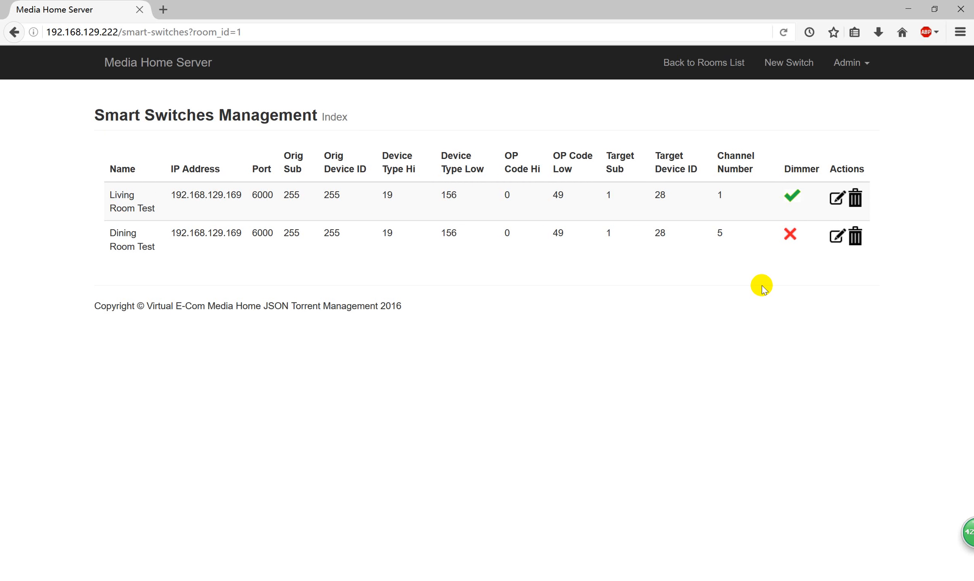
pyautogui.moveTo(748, 275)
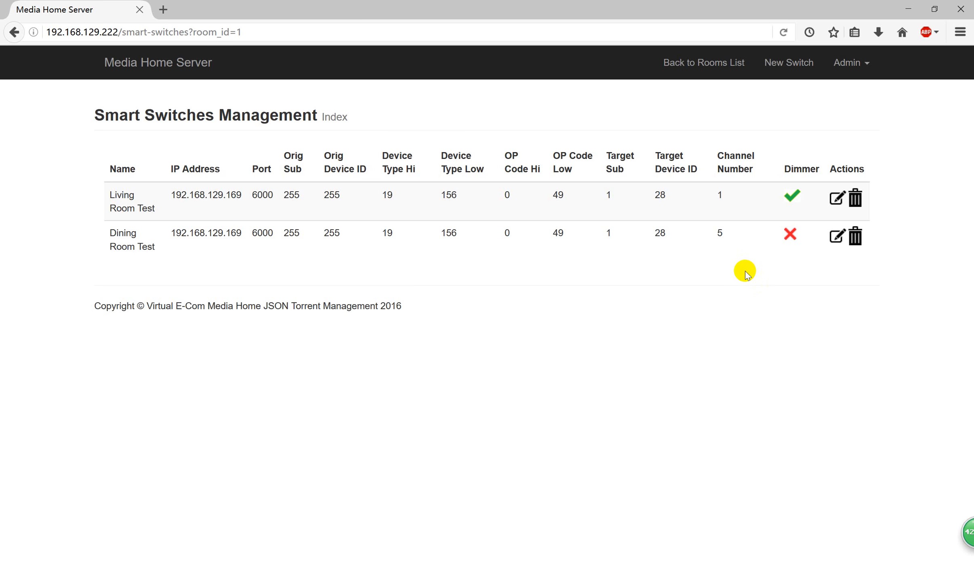
pyautogui.doubleClick(660, 195)
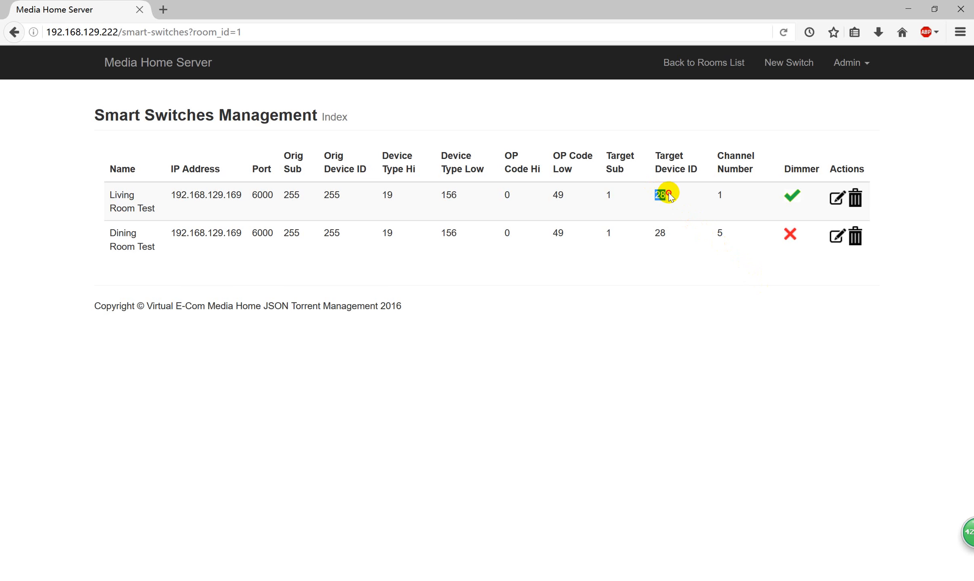
pyautogui.moveTo(837, 198)
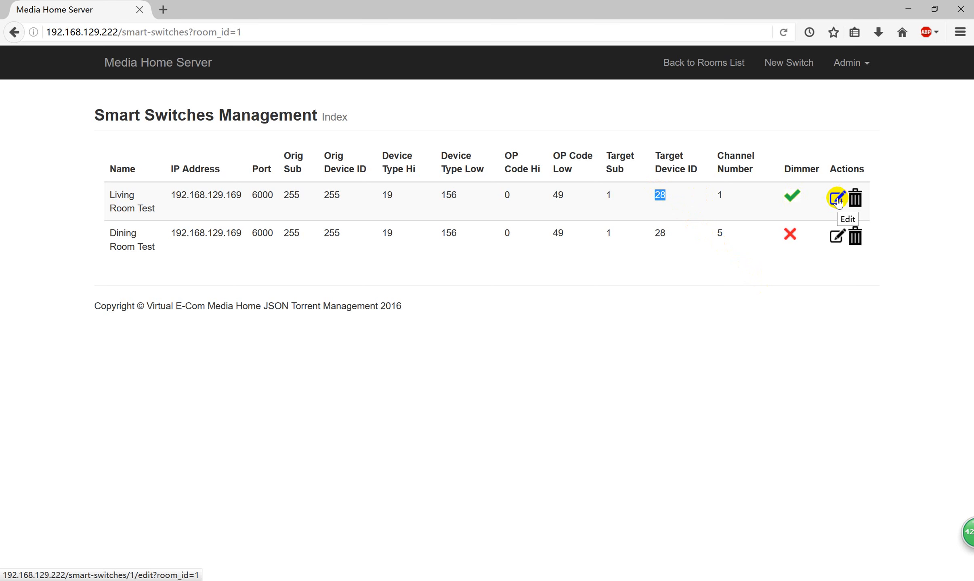
pyautogui.click(836, 198)
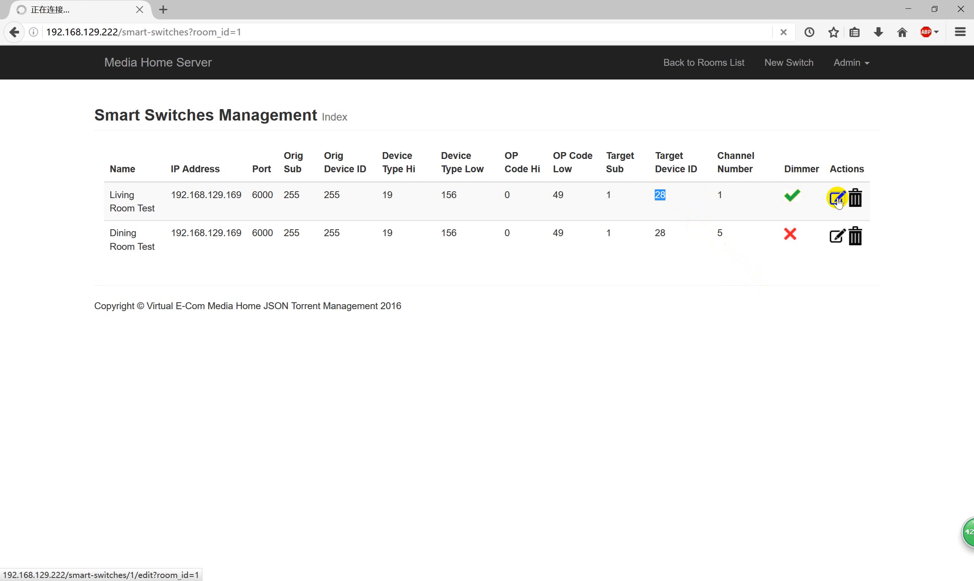
# Step: Submit the Living Room Test form unchanged via 'Update Smart switch' and confirm the update
pyautogui.click(836, 199)
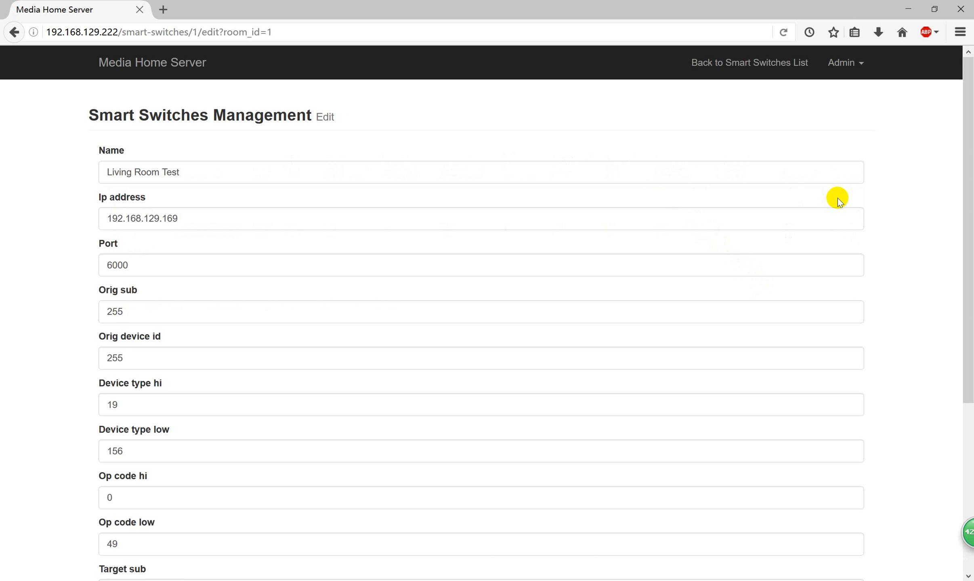
pyautogui.moveTo(826, 207)
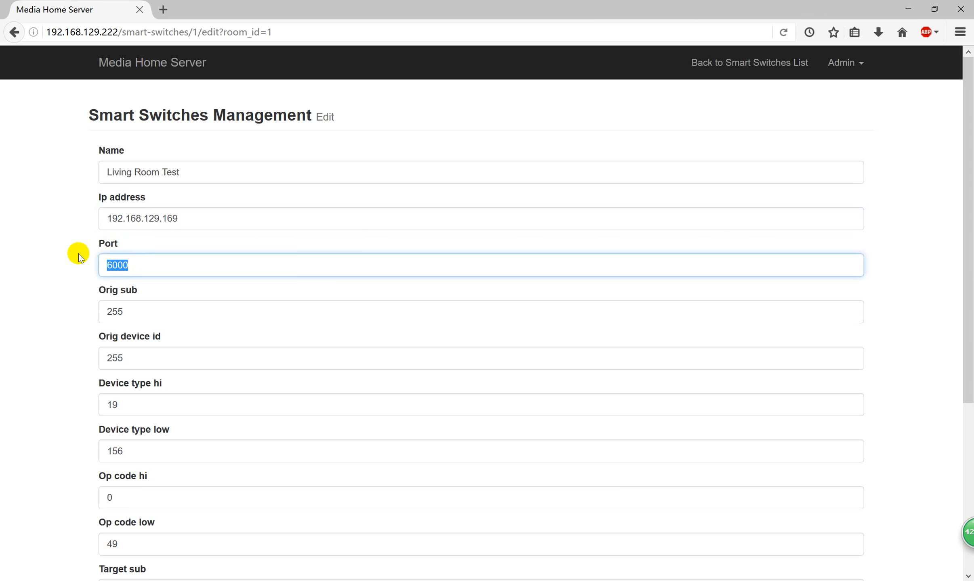
pyautogui.scroll(-3)
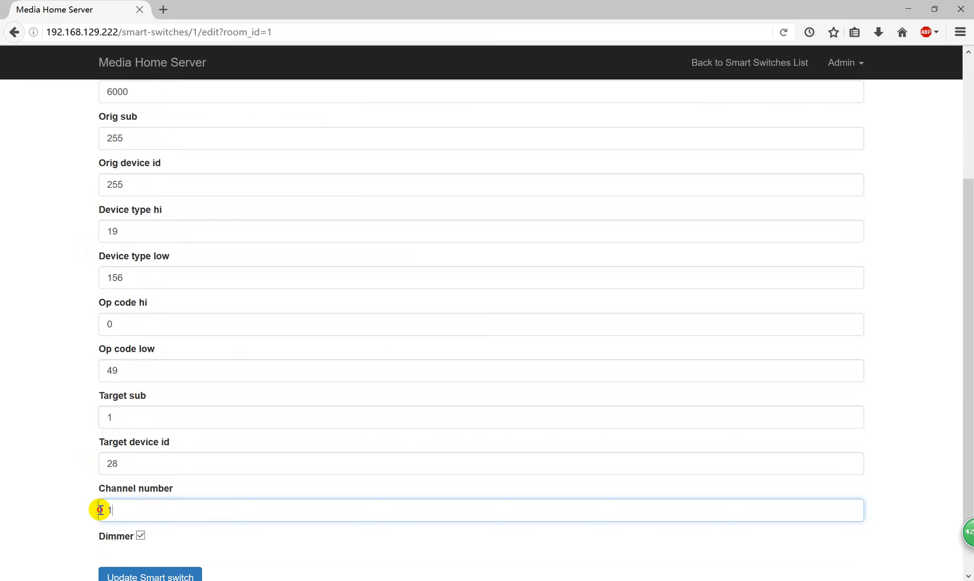
pyautogui.scroll(-3)
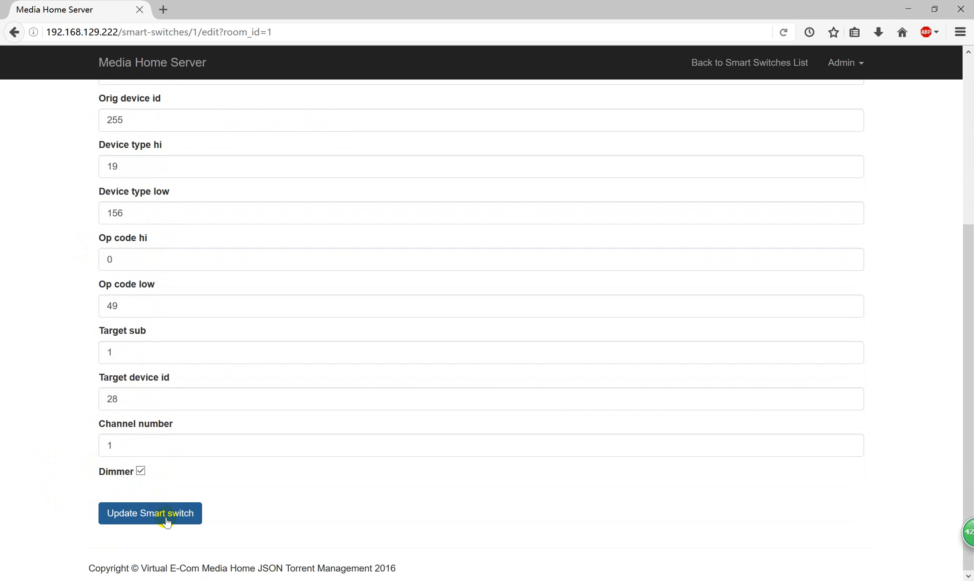
pyautogui.click(150, 513)
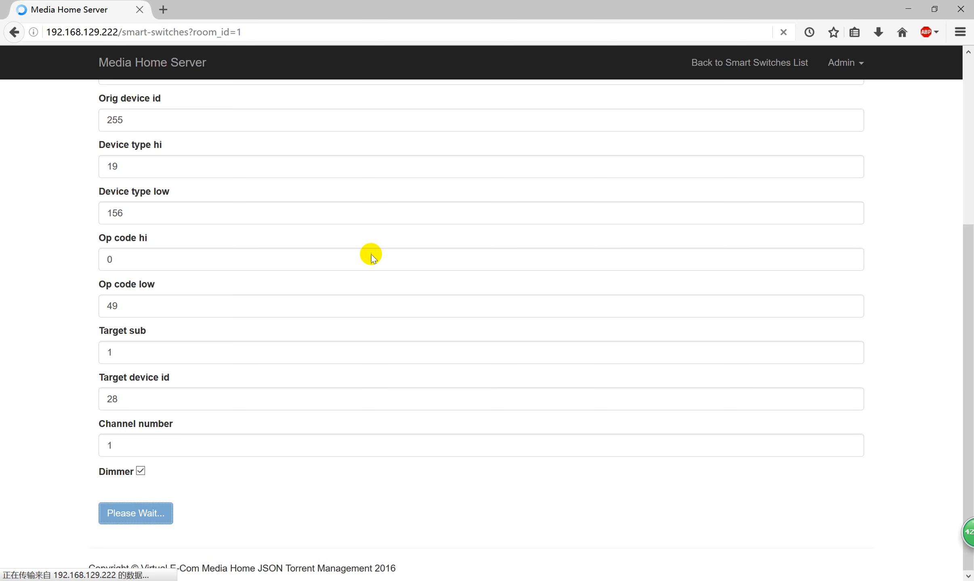
pyautogui.click(135, 514)
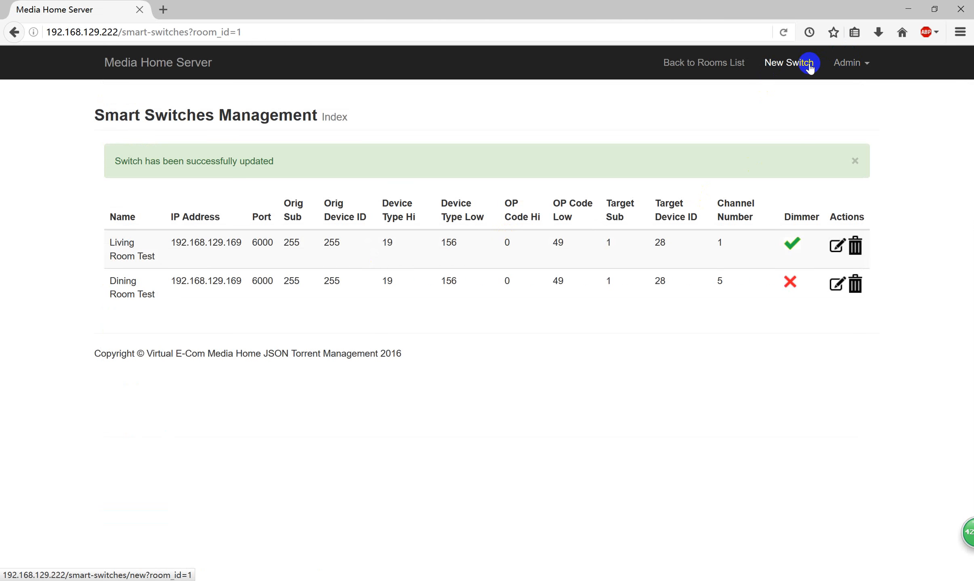
# Step: From the rooms list, open OLD RSIP TEST's Dancing Xmas Lights LED edit form
pyautogui.click(703, 63)
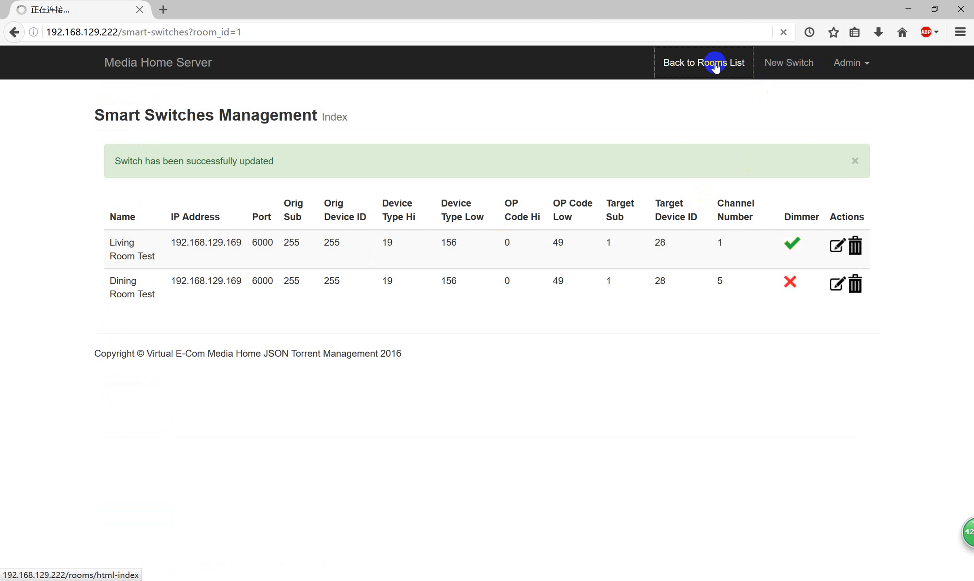
pyautogui.click(703, 62)
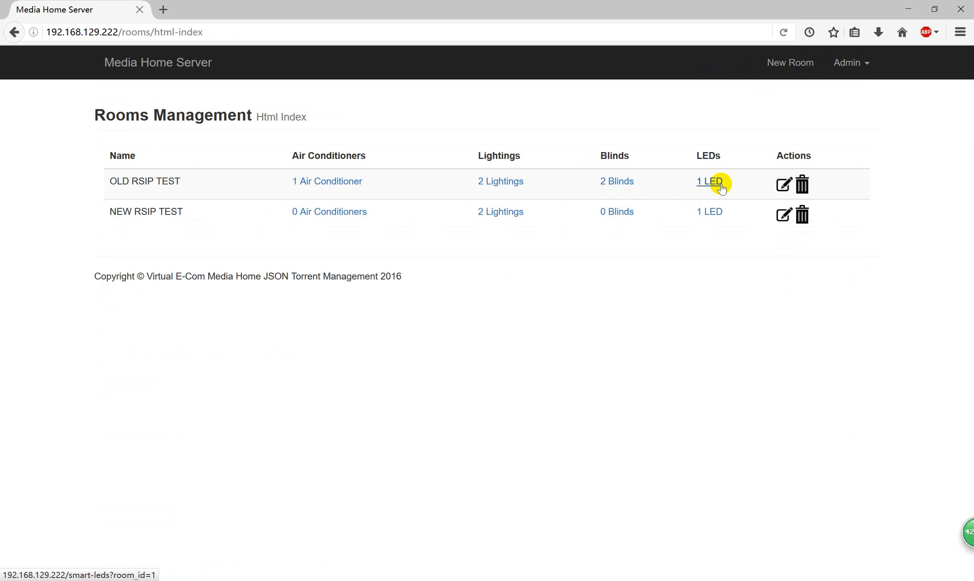
pyautogui.click(709, 182)
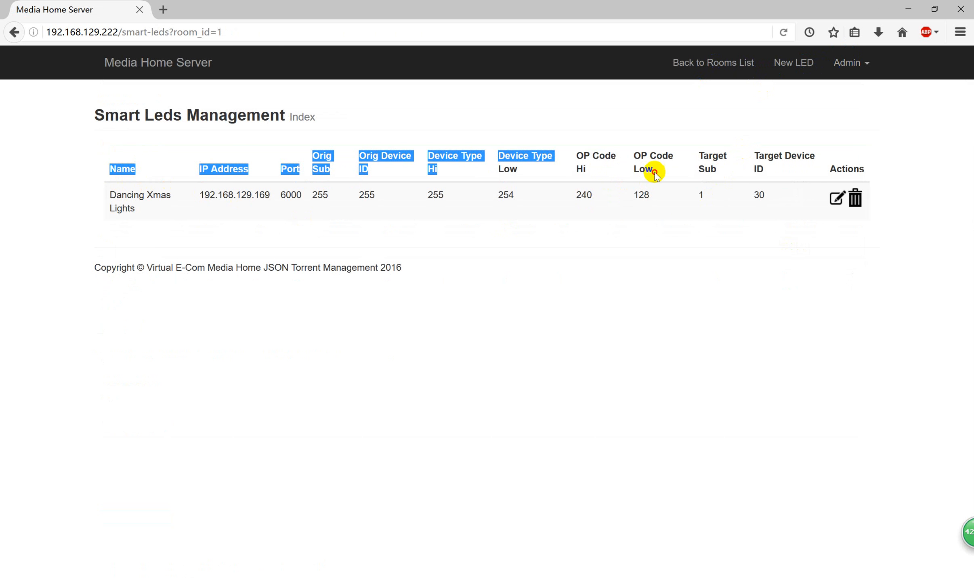
pyautogui.click(836, 198)
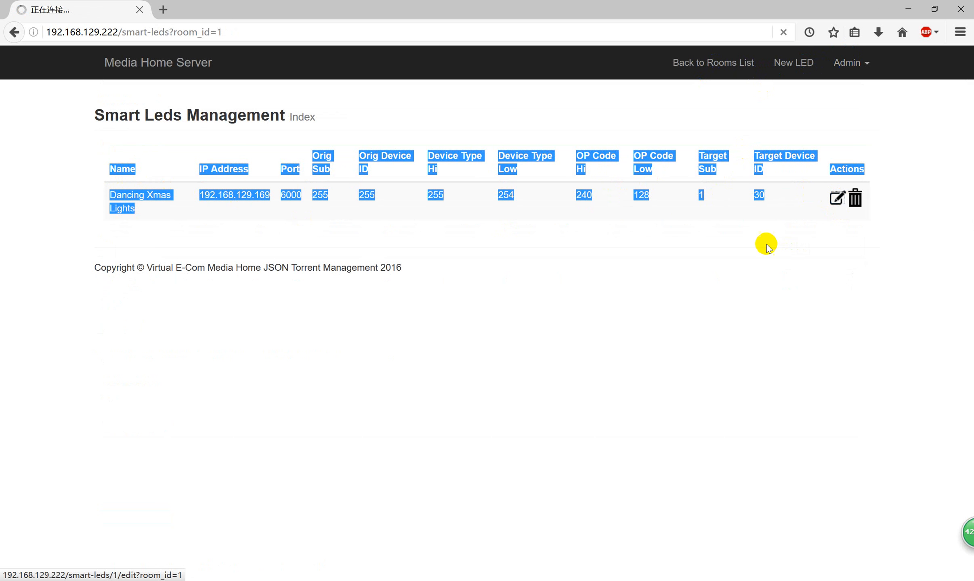
pyautogui.click(836, 198)
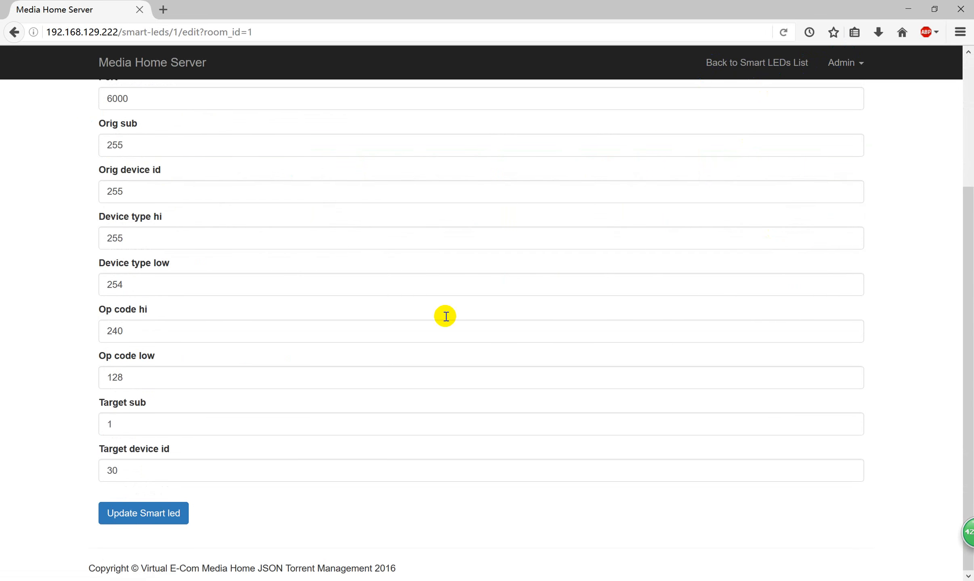
pyautogui.moveTo(163, 467)
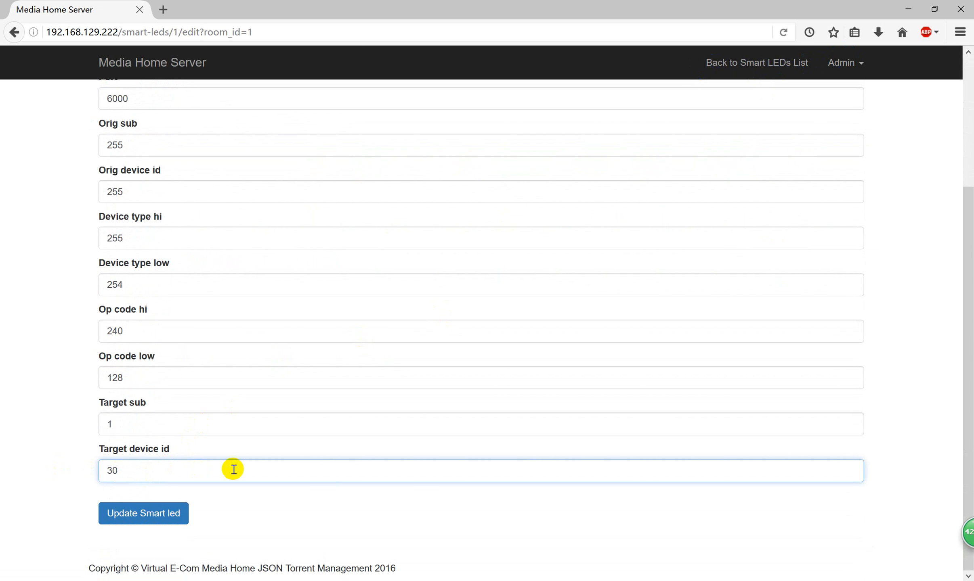
# Step: Leave the LED form and return through the Smart LEDs list to Rooms List
pyautogui.scroll(3)
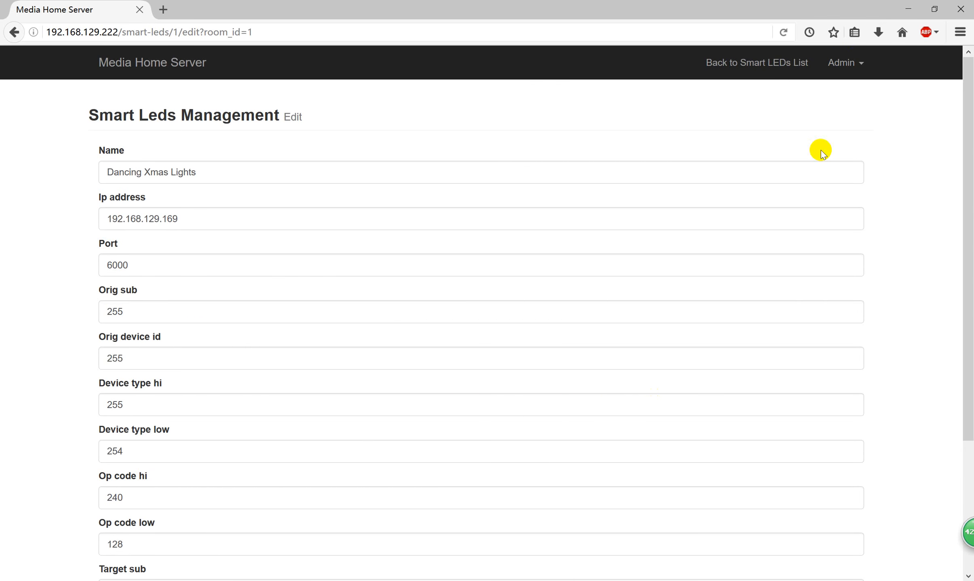
pyautogui.click(757, 62)
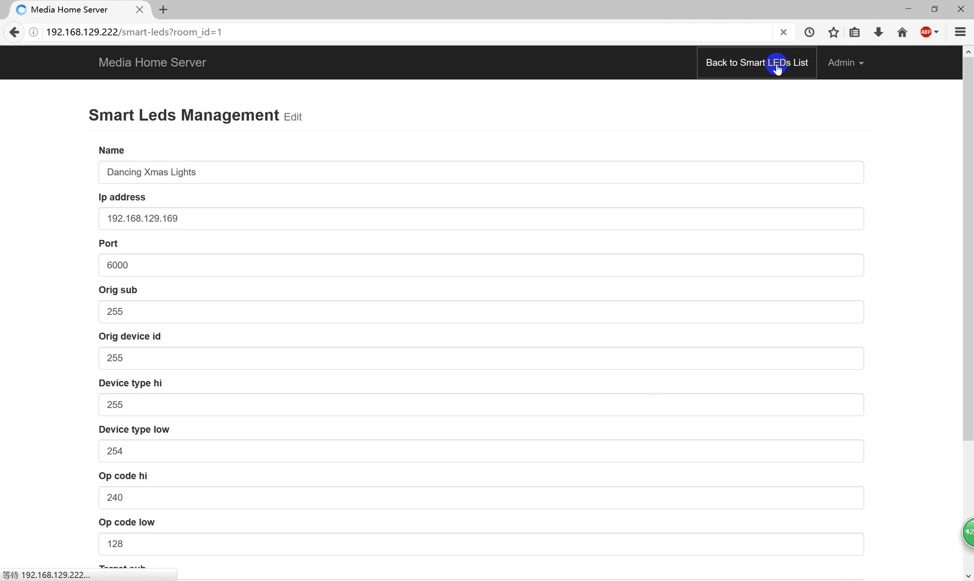
pyautogui.click(755, 62)
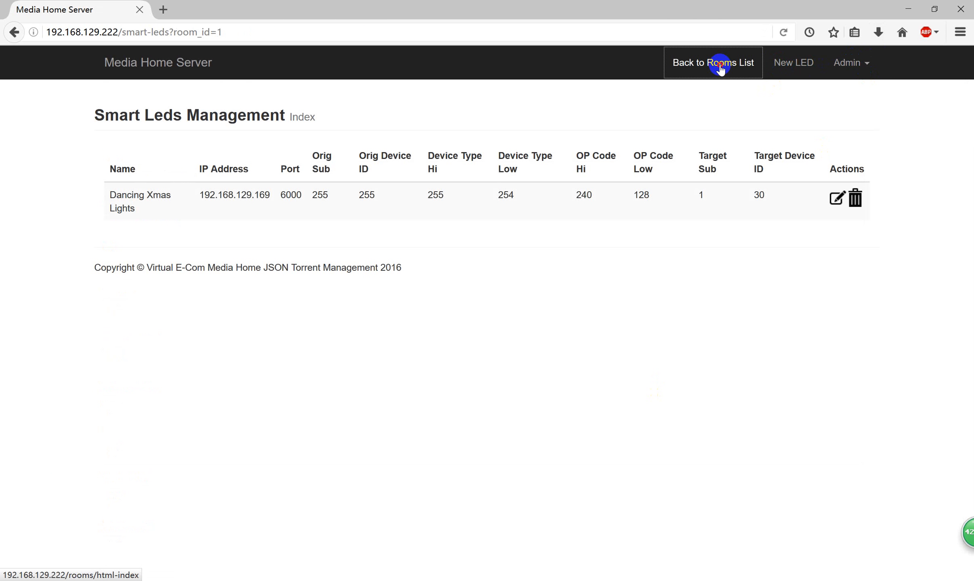
pyautogui.click(713, 62)
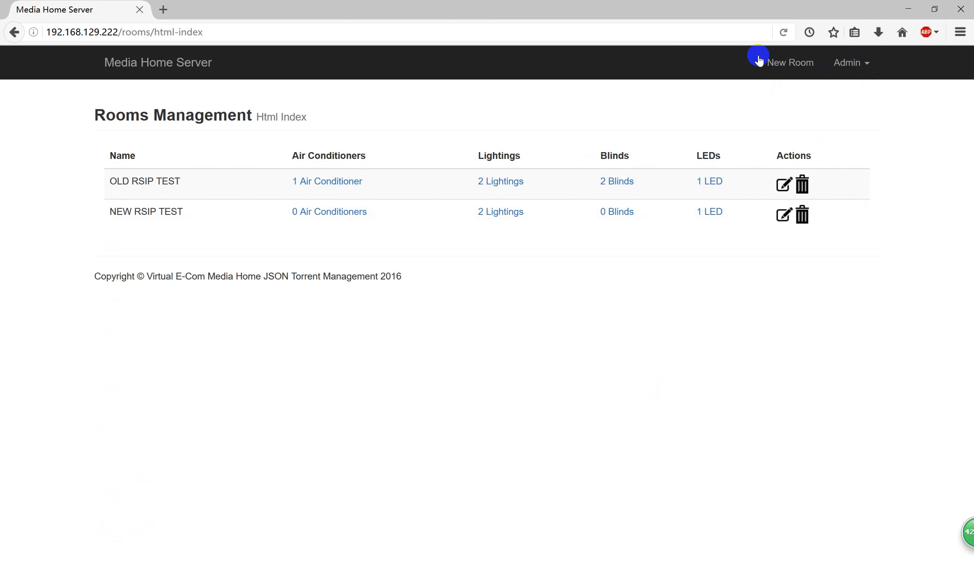
# Step: Use the 'Media Home Server' brand link to reach the Home Page Management screen
pyautogui.click(157, 62)
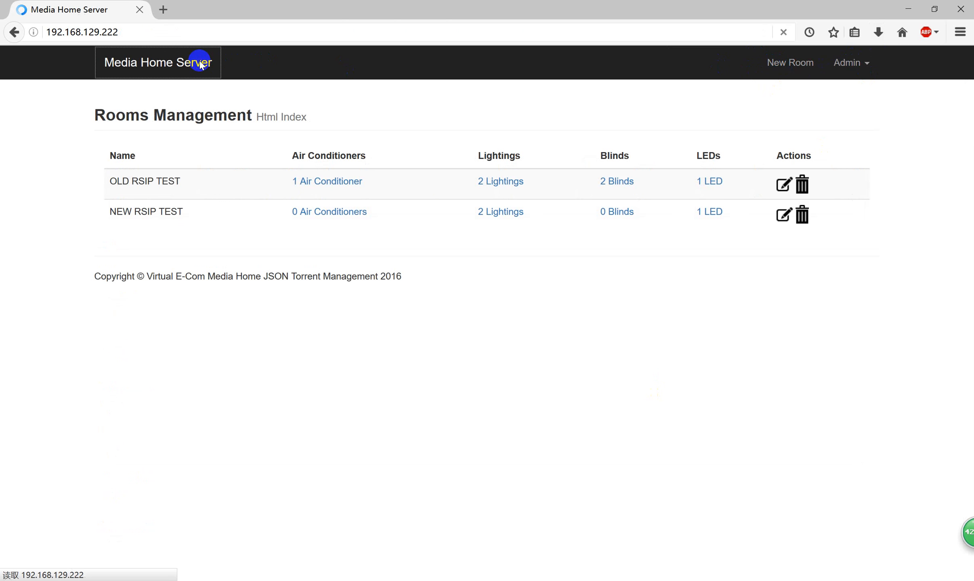
pyautogui.click(158, 62)
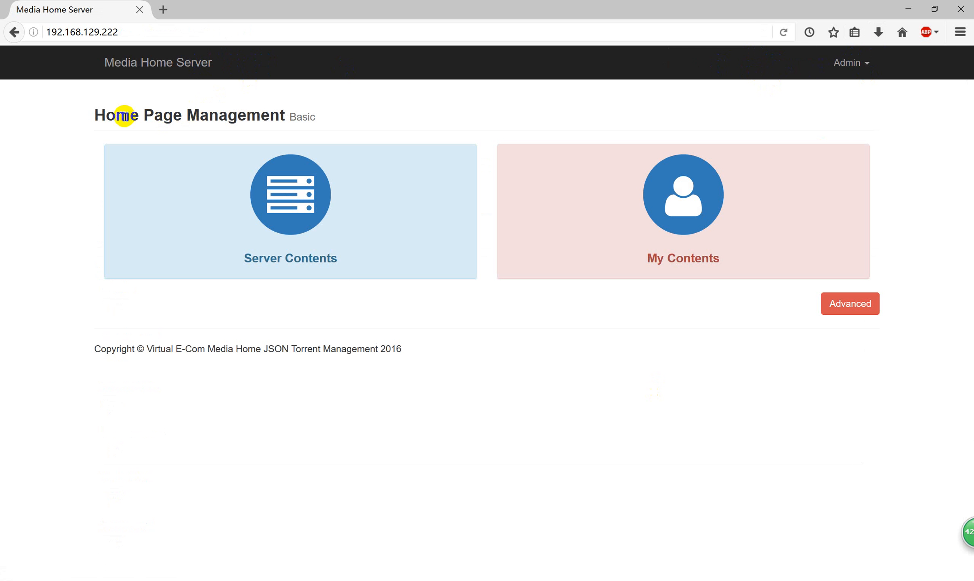
pyautogui.moveTo(561, 549)
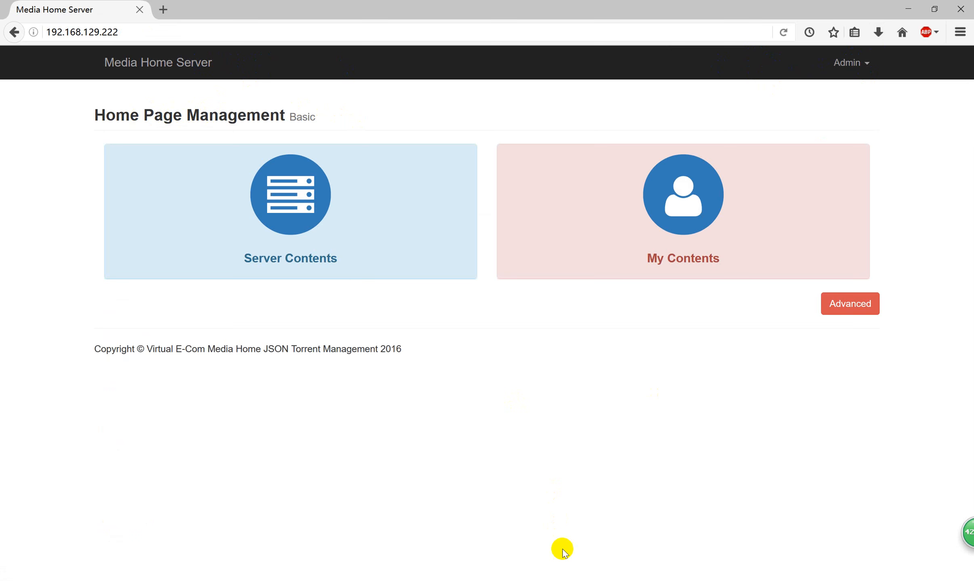